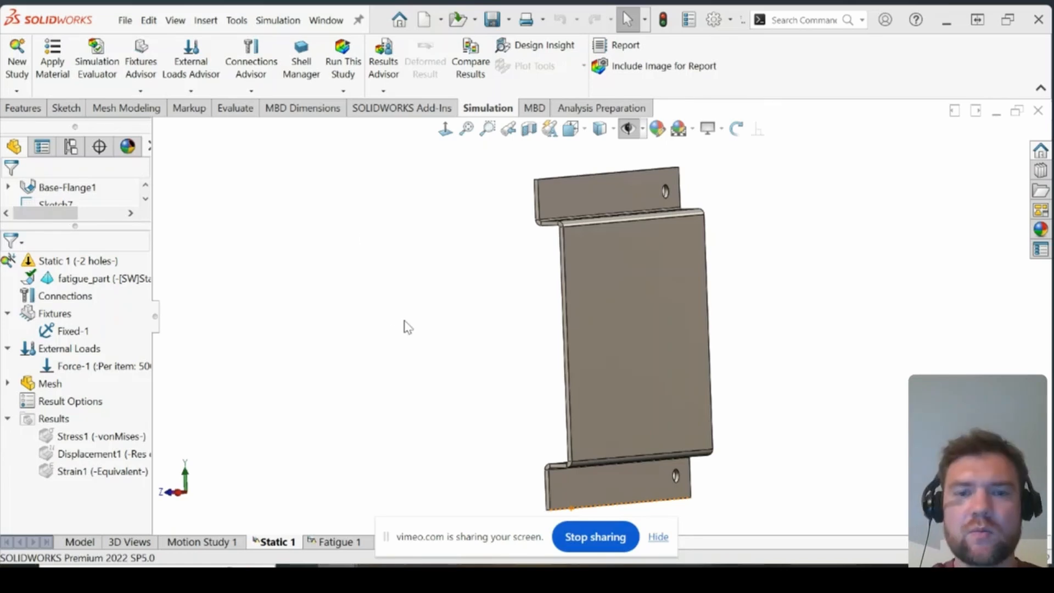
{"action": "mouse_move", "coordinate": [401, 336]}
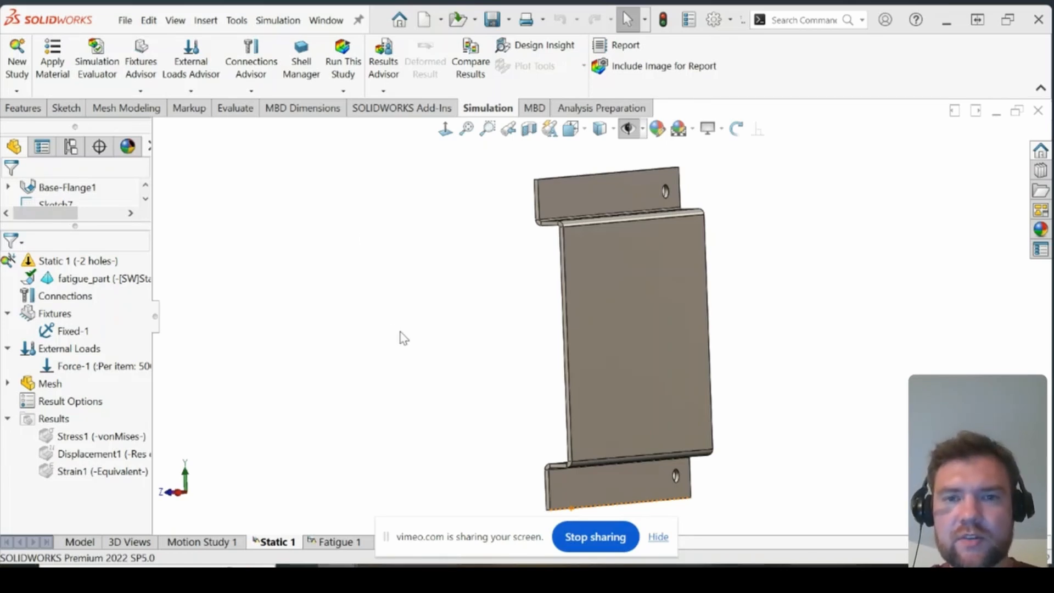
{"action": "mouse_move", "coordinate": [381, 345]}
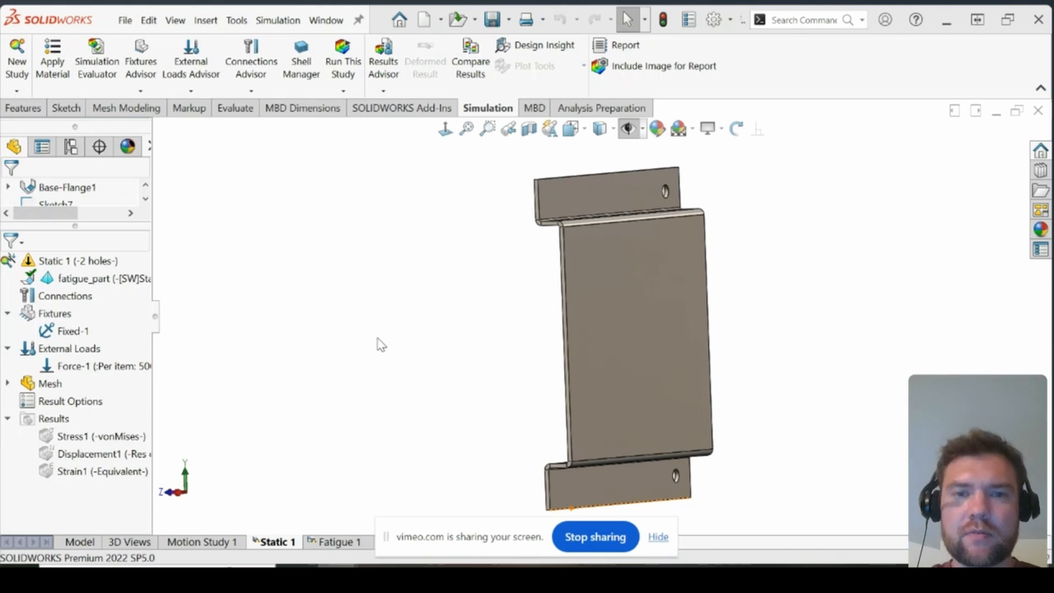
{"action": "mouse_move", "coordinate": [374, 347]}
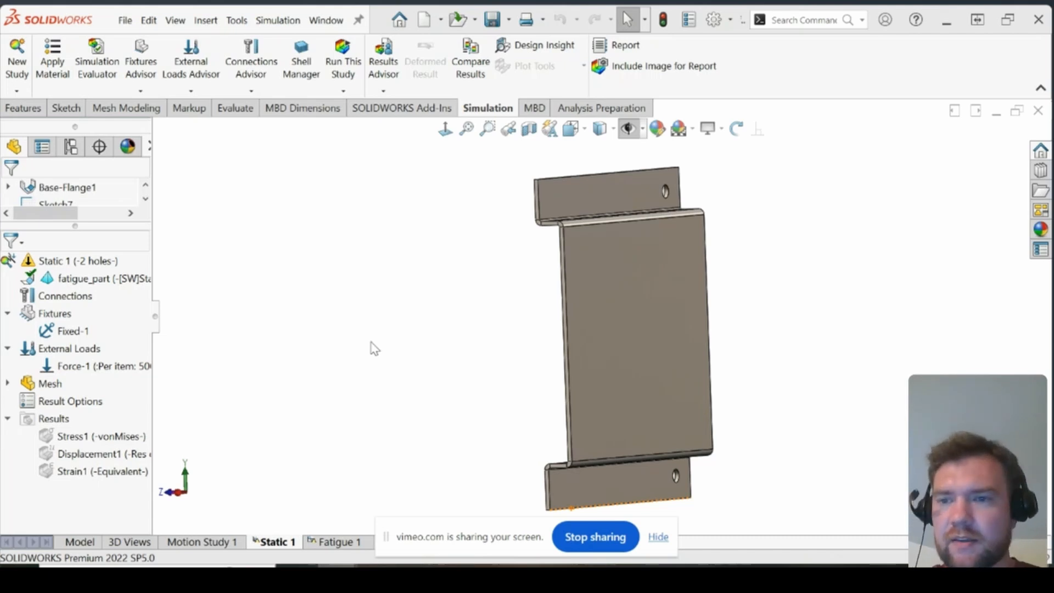
{"action": "mouse_move", "coordinate": [375, 384]}
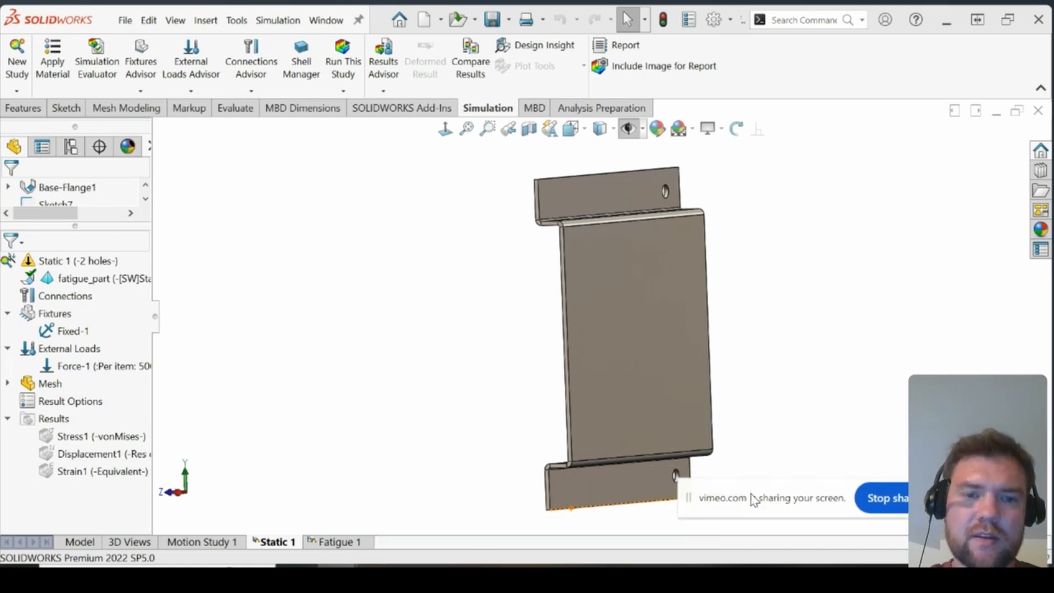
{"action": "mouse_move", "coordinate": [430, 410]}
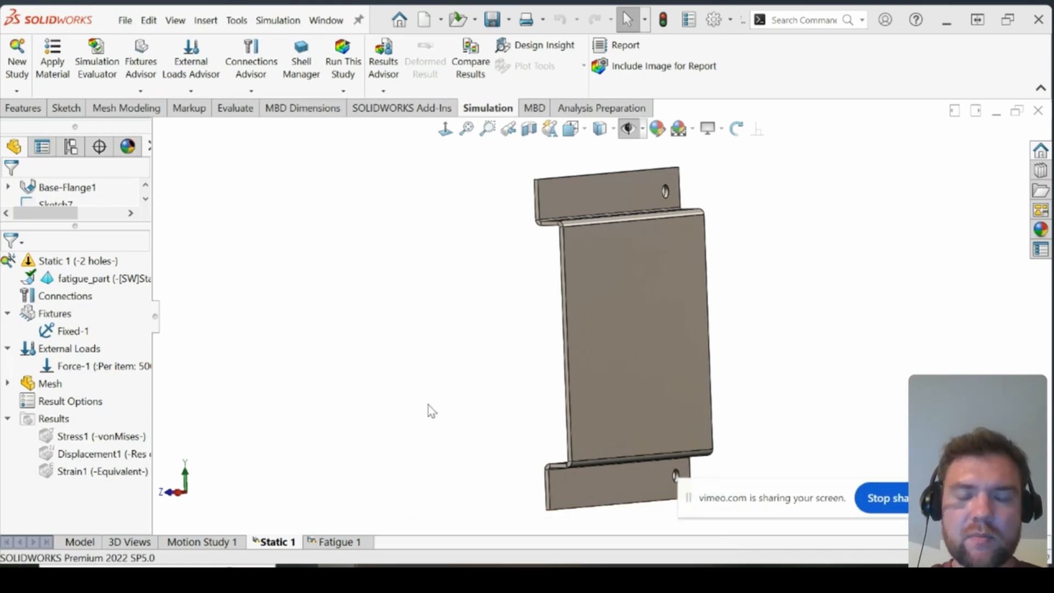
{"action": "mouse_move", "coordinate": [367, 430]}
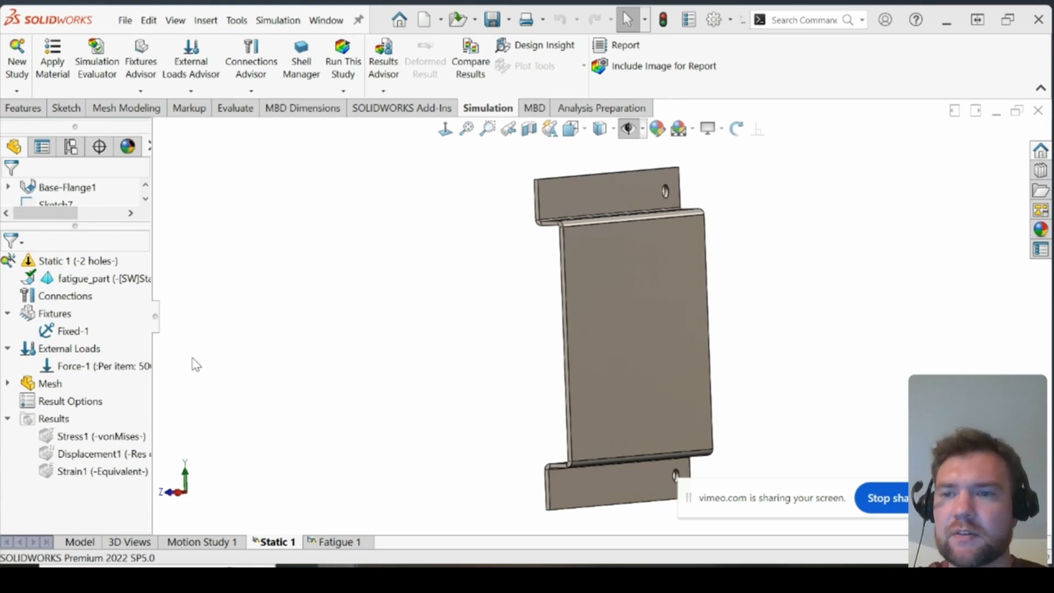
{"action": "mouse_move", "coordinate": [283, 157]}
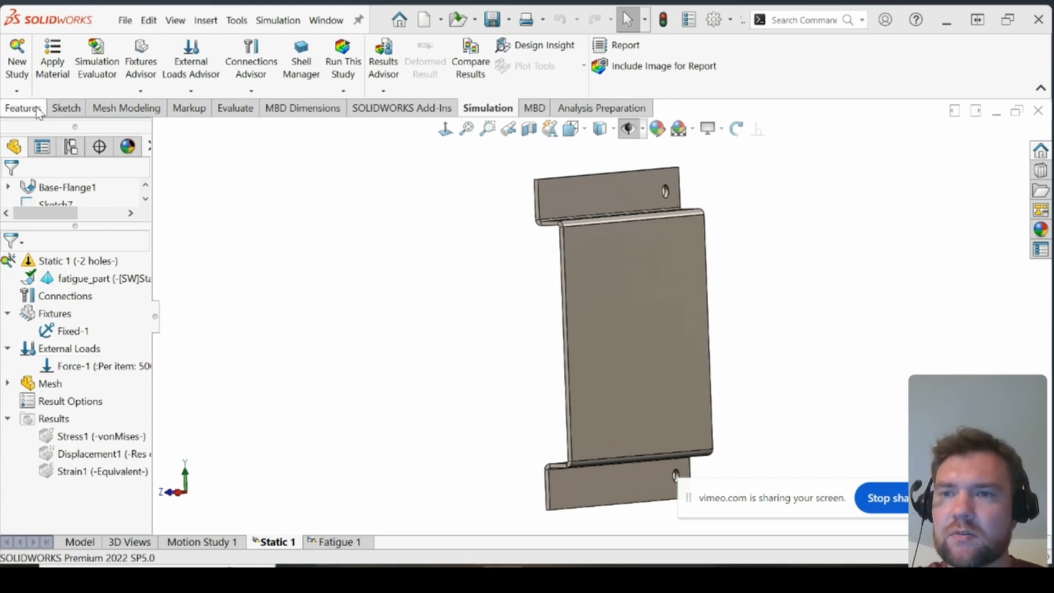
Step: Switch the CommandManager to the Features tab for part-modelling commands
{"action": "left_click", "coordinate": [23, 108]}
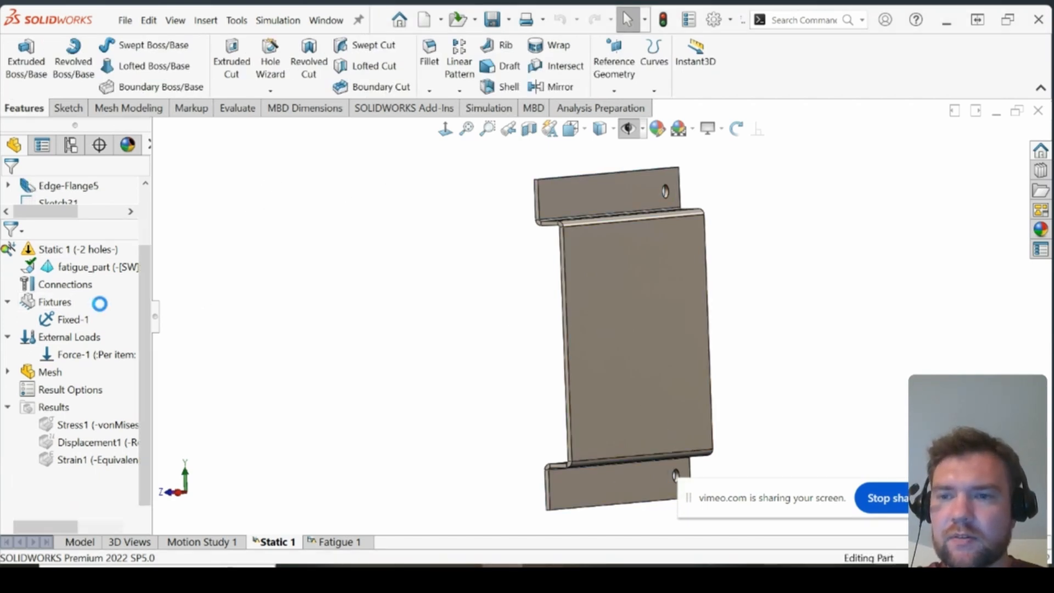
Step: Create a new Static-type study named Static 2 for the bracket
{"action": "left_click", "coordinate": [79, 542]}
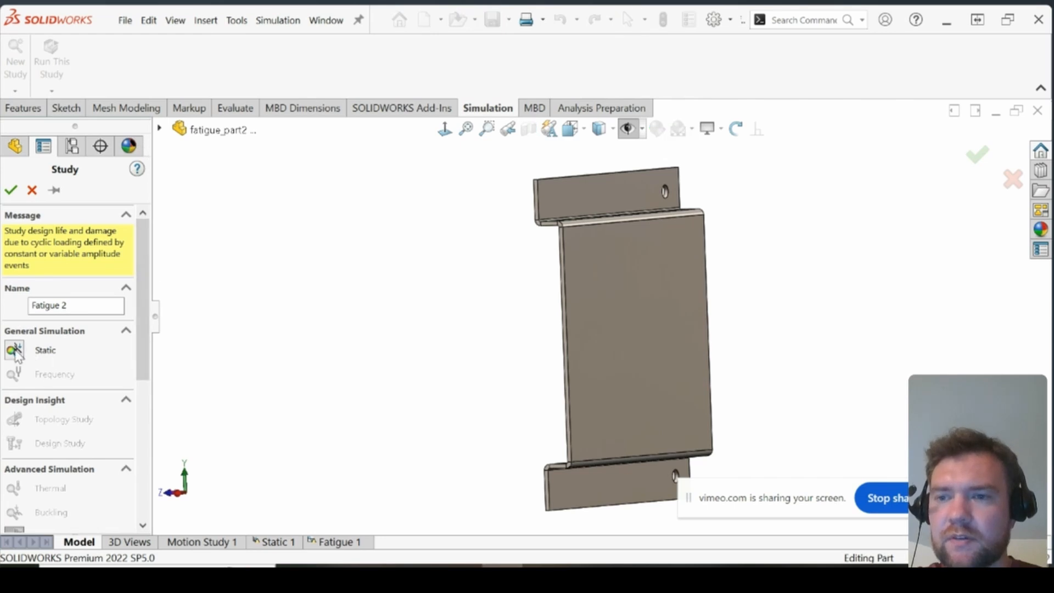
{"action": "left_click", "coordinate": [13, 349]}
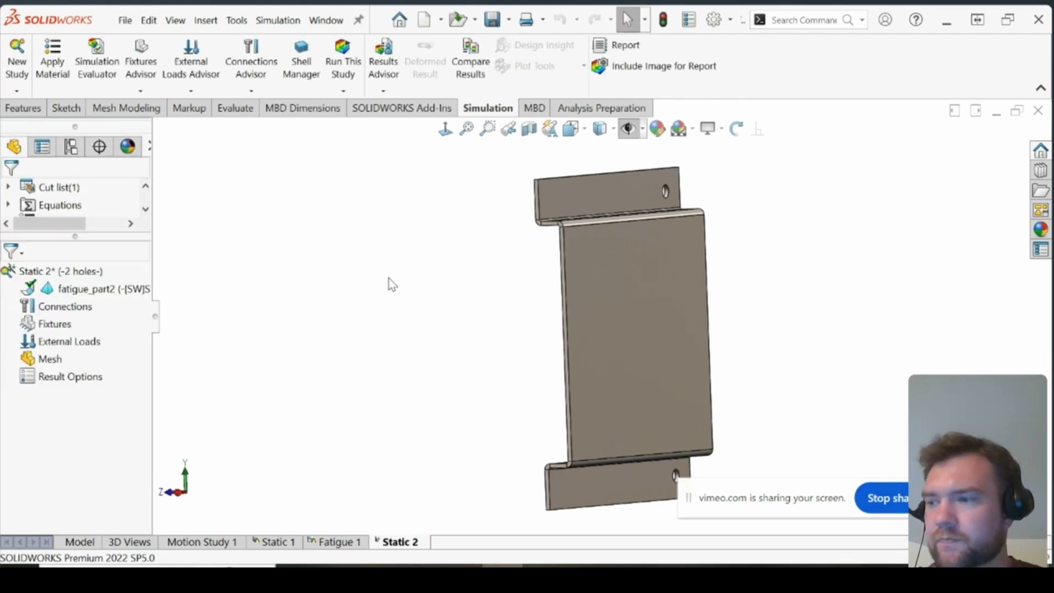
{"action": "mouse_move", "coordinate": [55, 323]}
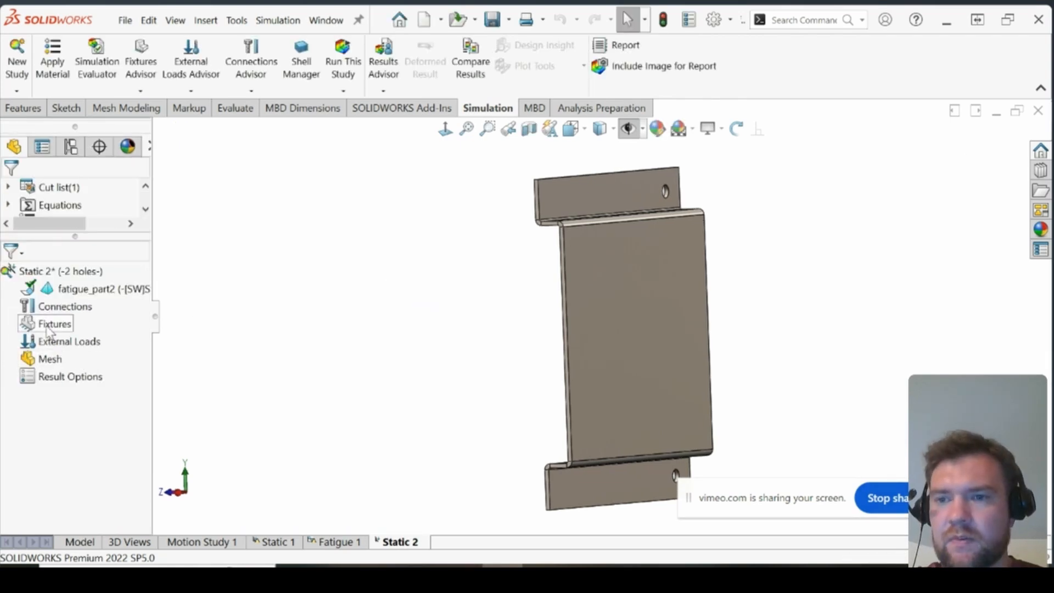
Step: Add a Fixed Geometry fixture, Fixed-1, on the bracket's mounting geometry
{"action": "right_click", "coordinate": [55, 324]}
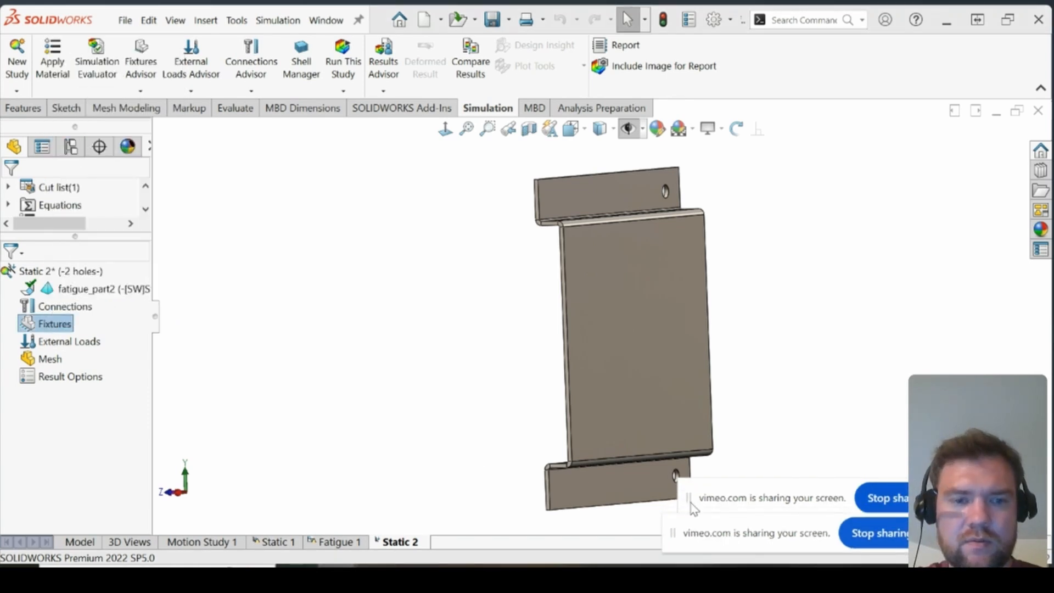
{"action": "right_click", "coordinate": [55, 323]}
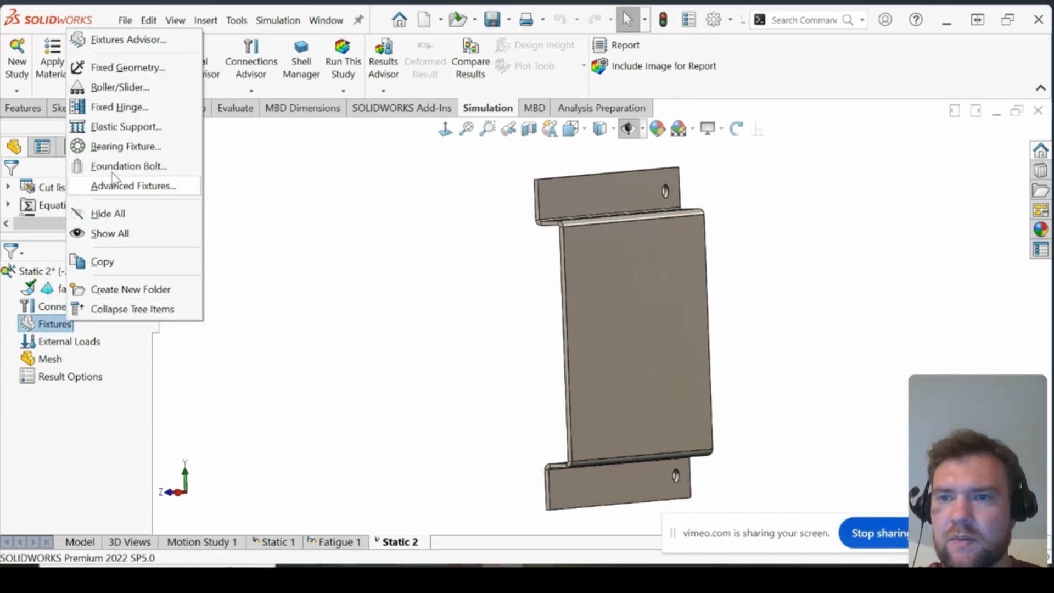
{"action": "left_click", "coordinate": [484, 354]}
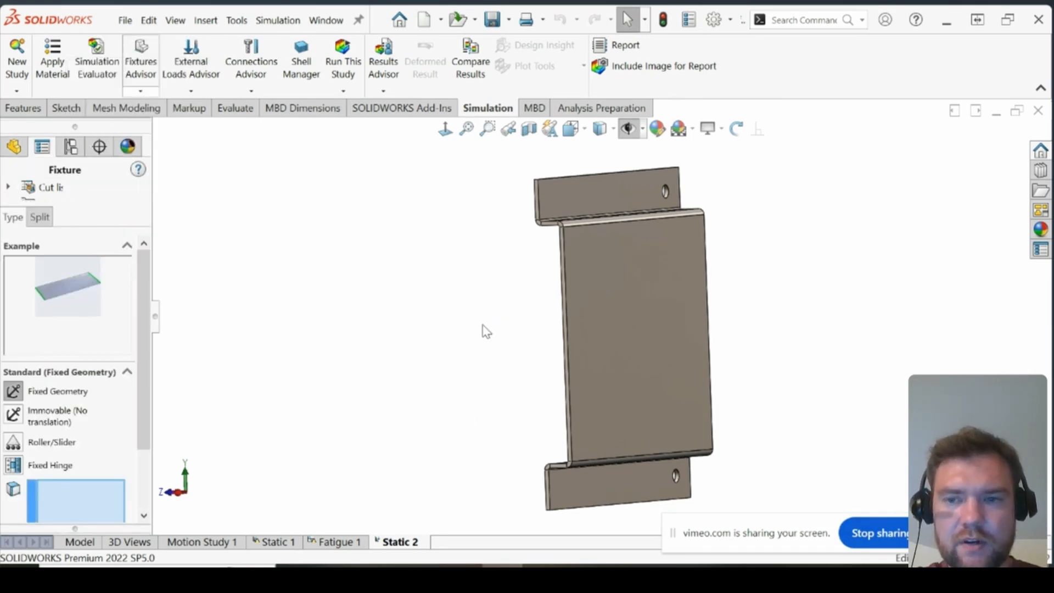
{"action": "left_click", "coordinate": [575, 213]}
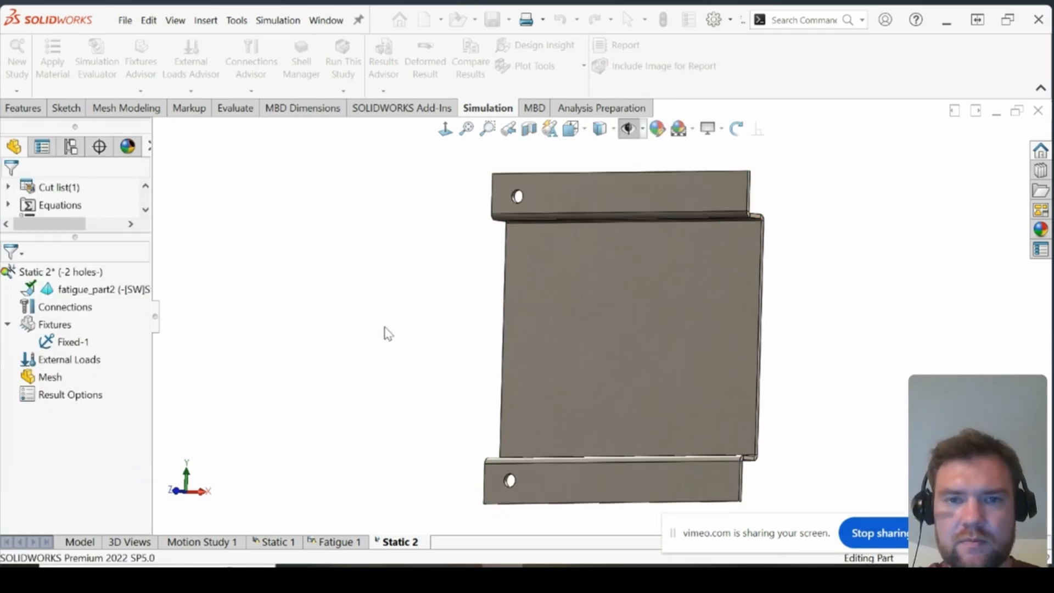
{"action": "left_click", "coordinate": [583, 388]}
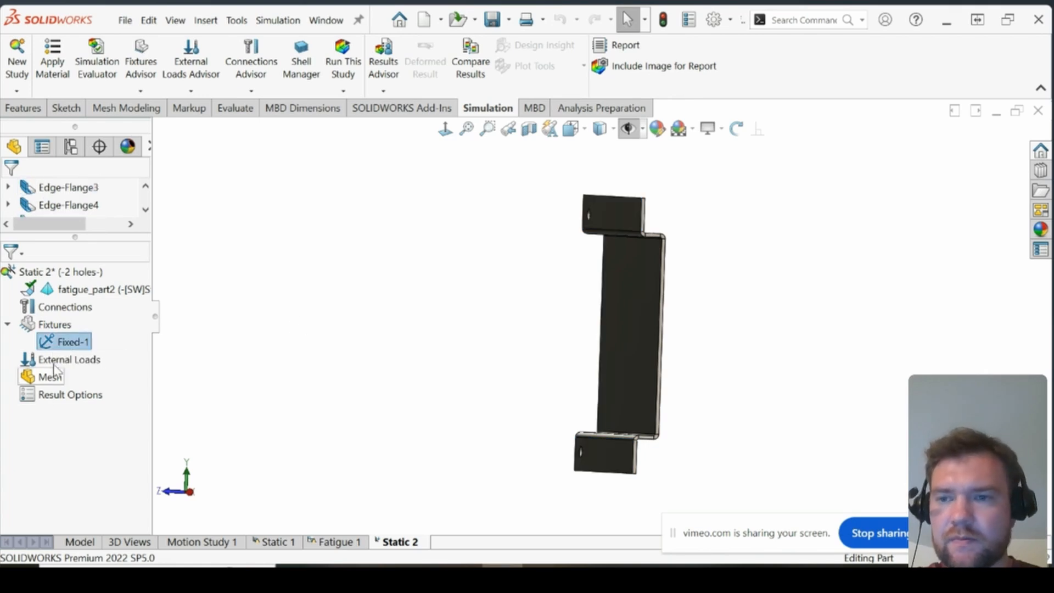
Step: Apply Force-1, a 500 lbf normal force in English (IPS) units, to the bracket face
{"action": "right_click", "coordinate": [68, 359]}
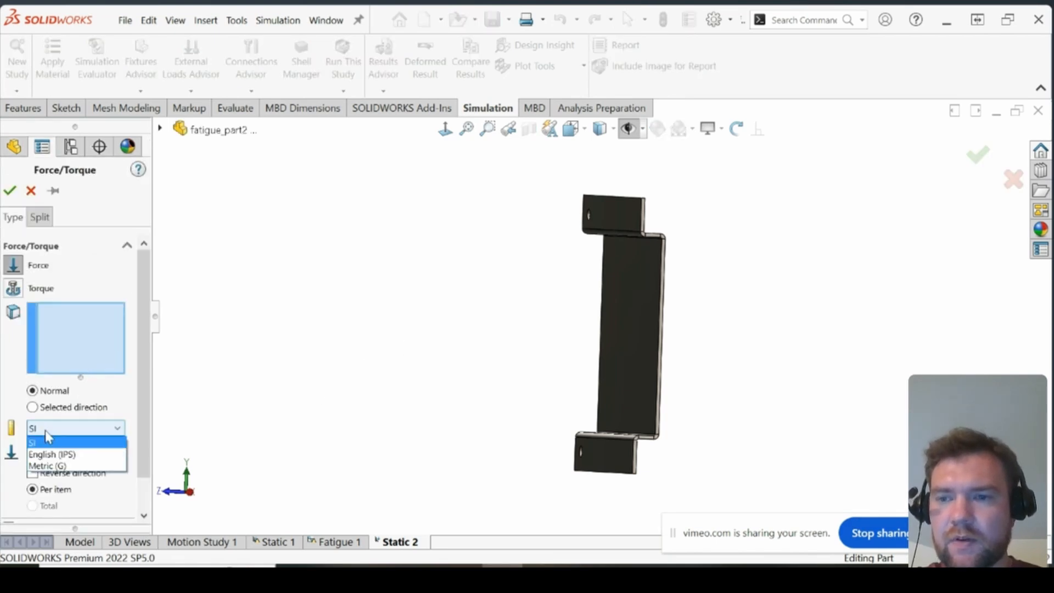
{"action": "left_click", "coordinate": [51, 454]}
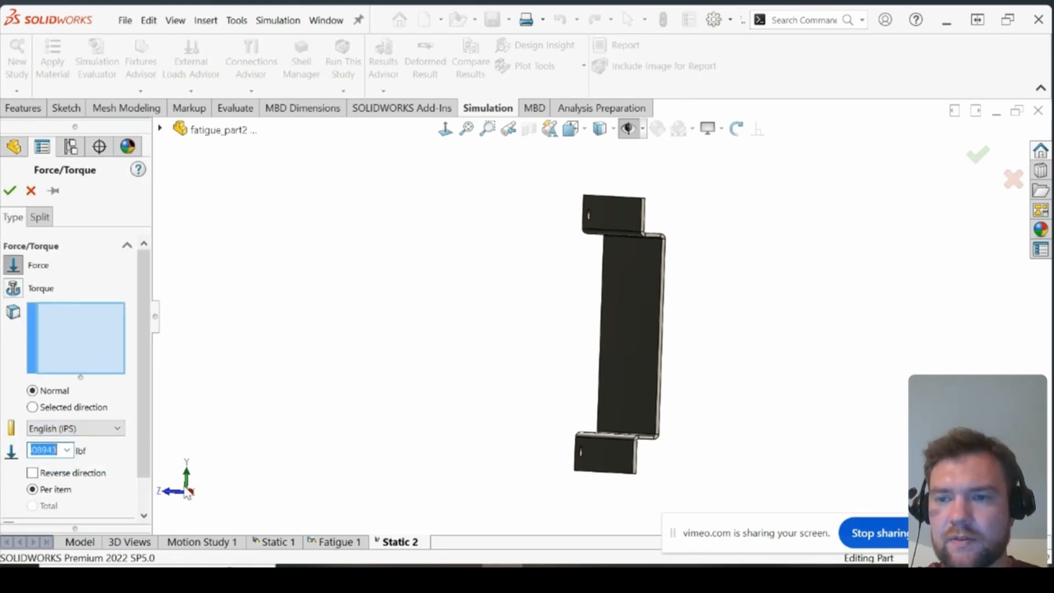
{"action": "type", "text": "500"}
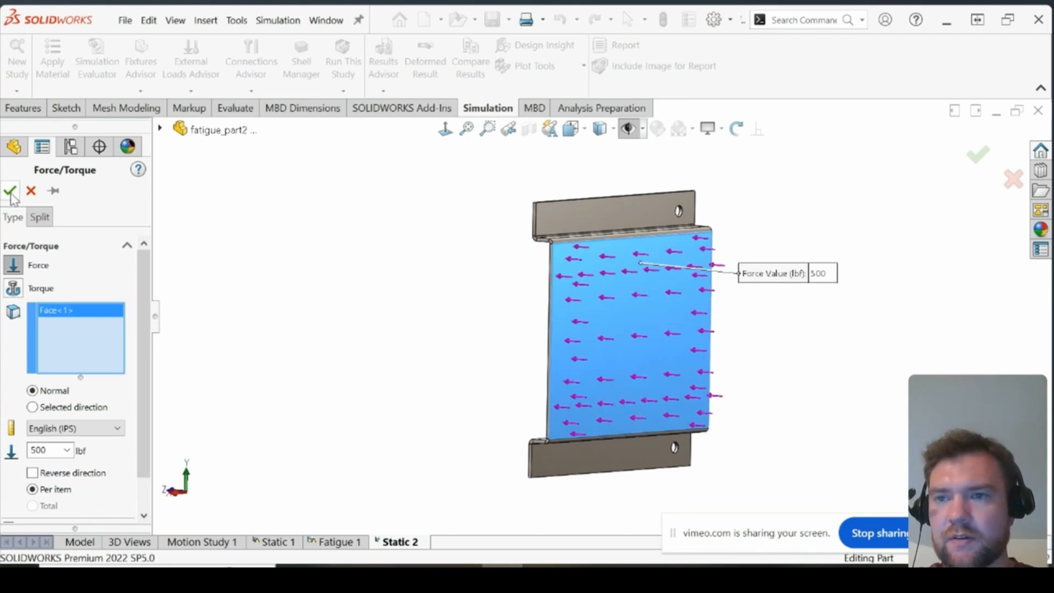
{"action": "left_click", "coordinate": [10, 191]}
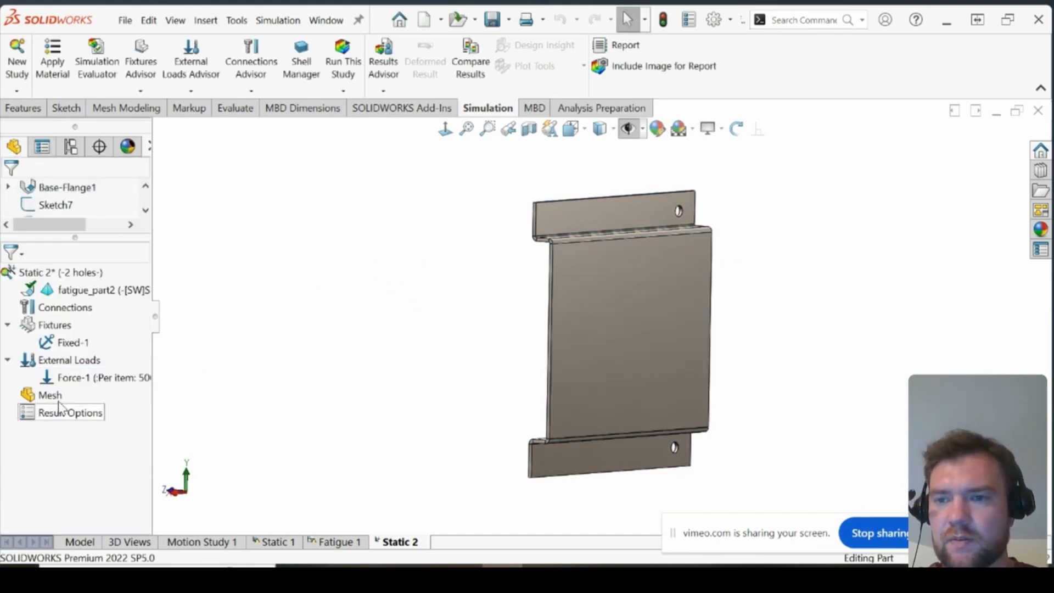
Step: Open the Mesh PropertyManager for Static 2 at default density
{"action": "right_click", "coordinate": [50, 395]}
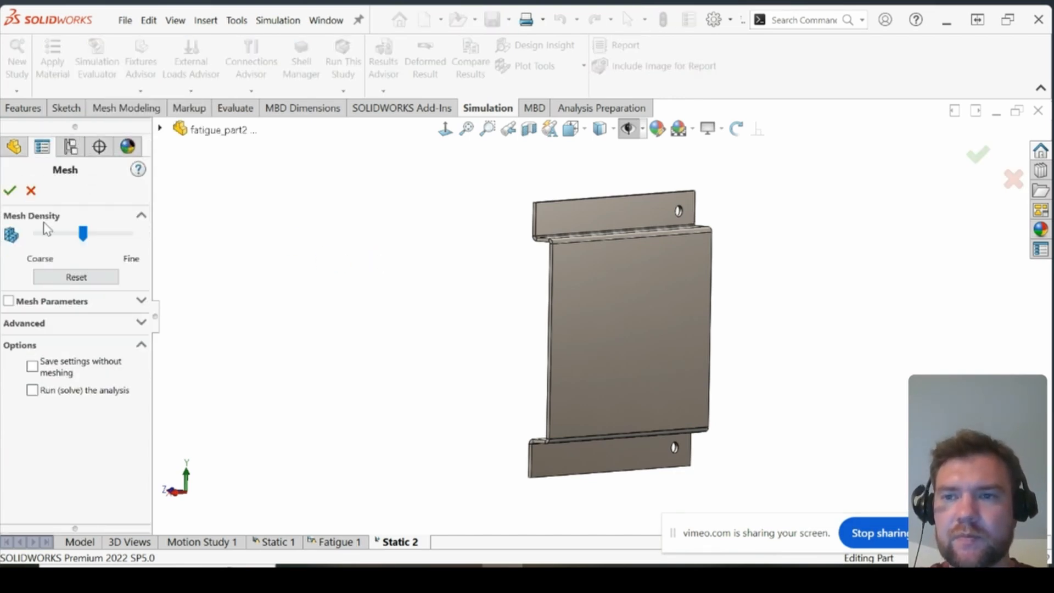
{"action": "left_click", "coordinate": [9, 190]}
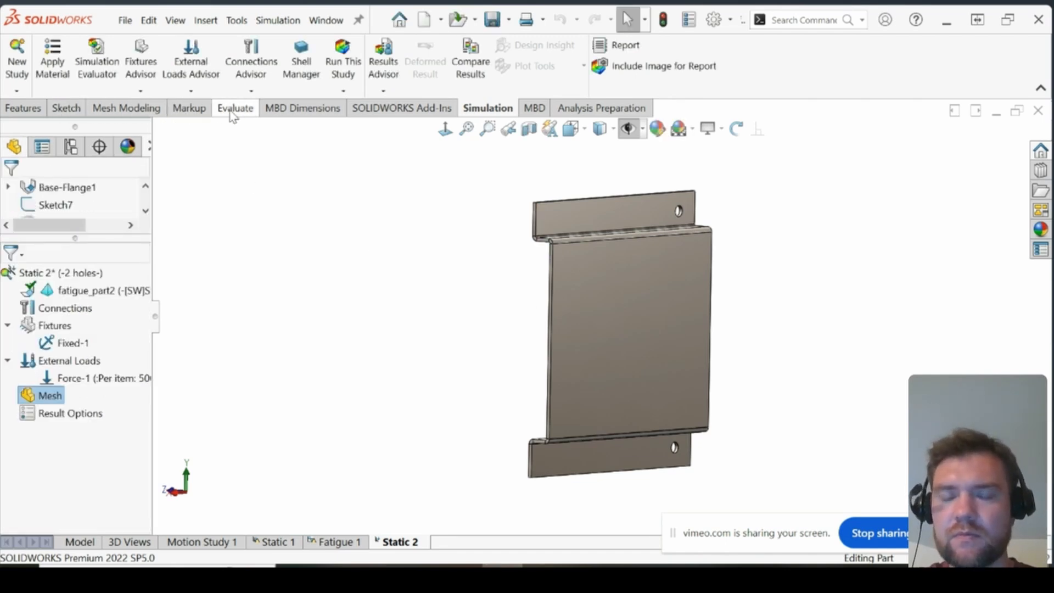
{"action": "left_click", "coordinate": [236, 108]}
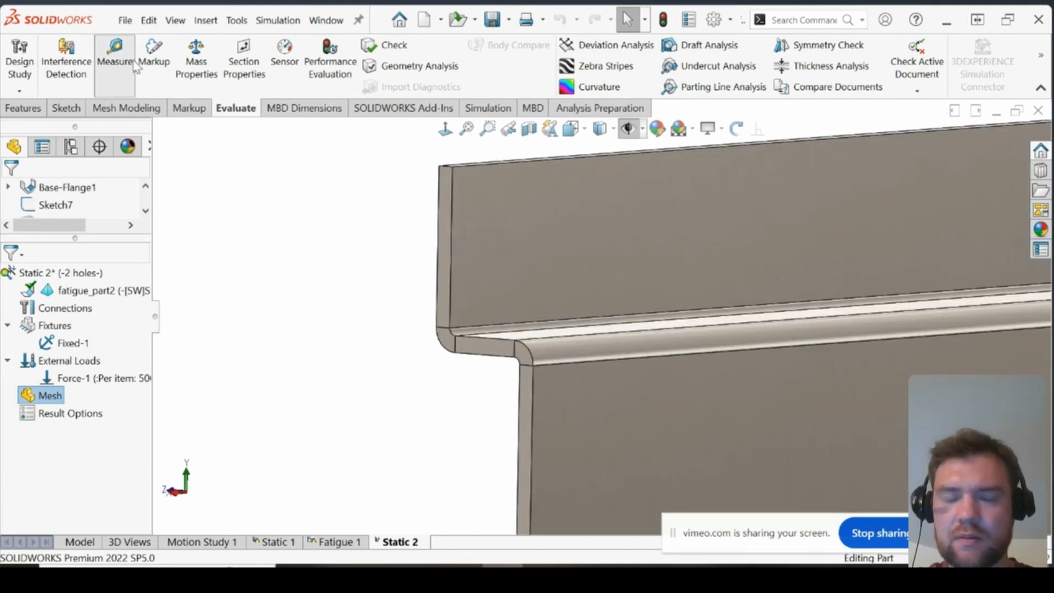
{"action": "left_click", "coordinate": [114, 59]}
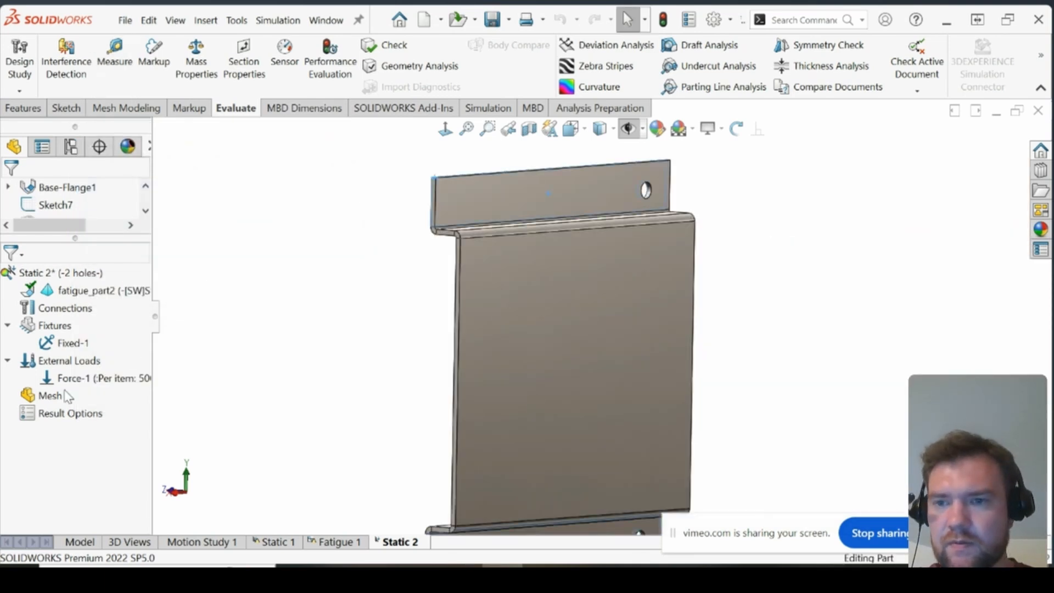
{"action": "right_click", "coordinate": [49, 395]}
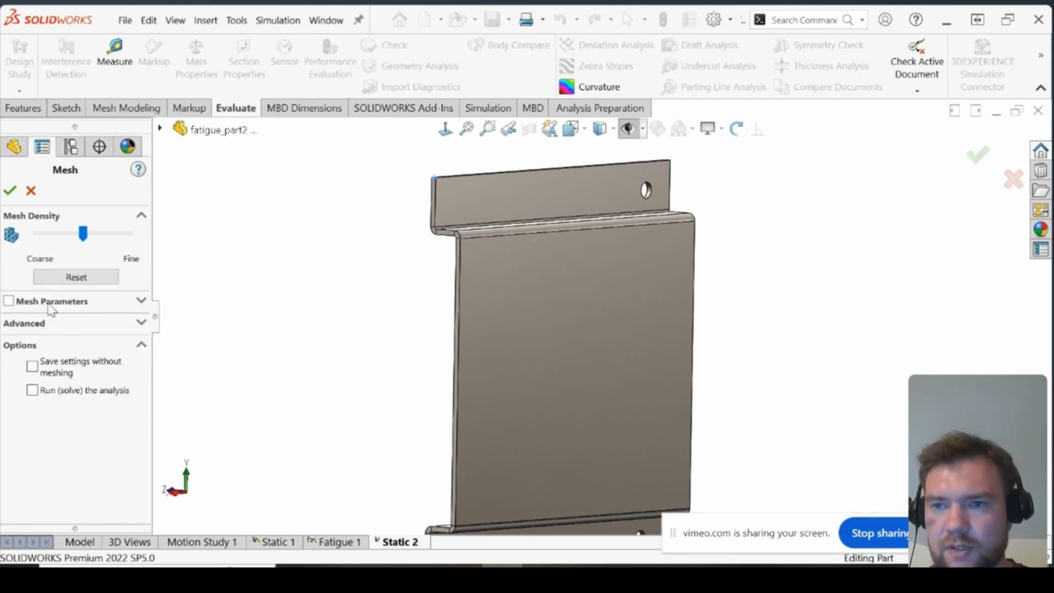
Step: Expand the detailed mesh size parameters and enter a .0 size value
{"action": "left_click", "coordinate": [9, 301]}
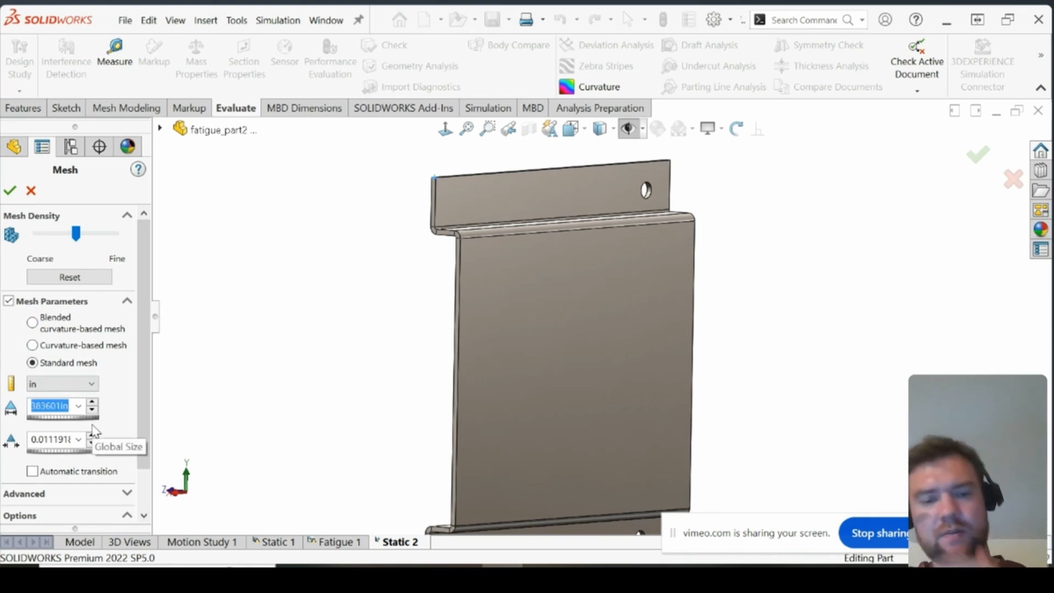
{"action": "type", "text": ".0"}
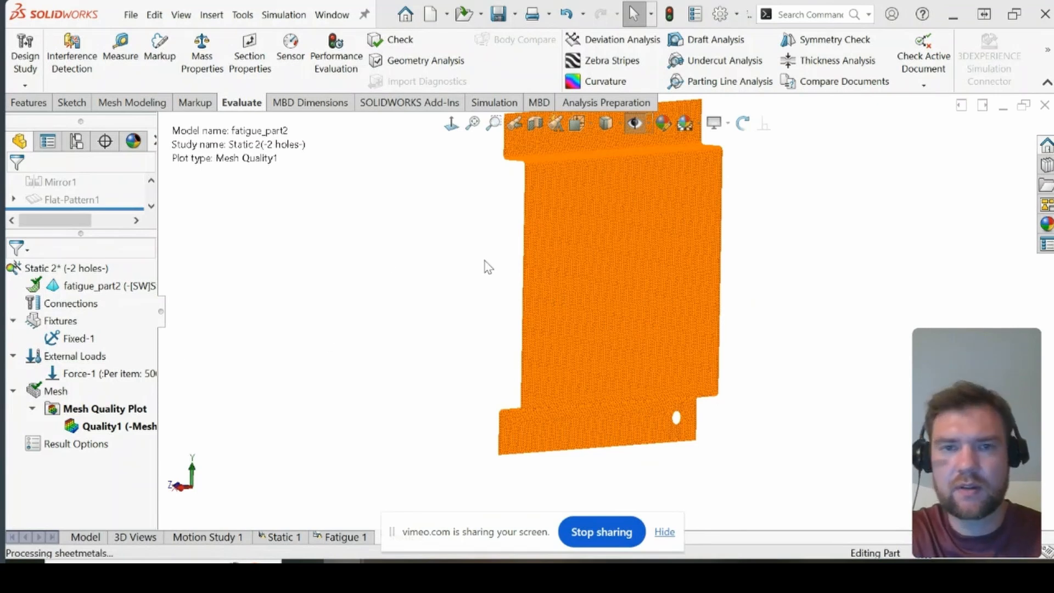
{"action": "mouse_move", "coordinate": [99, 393]}
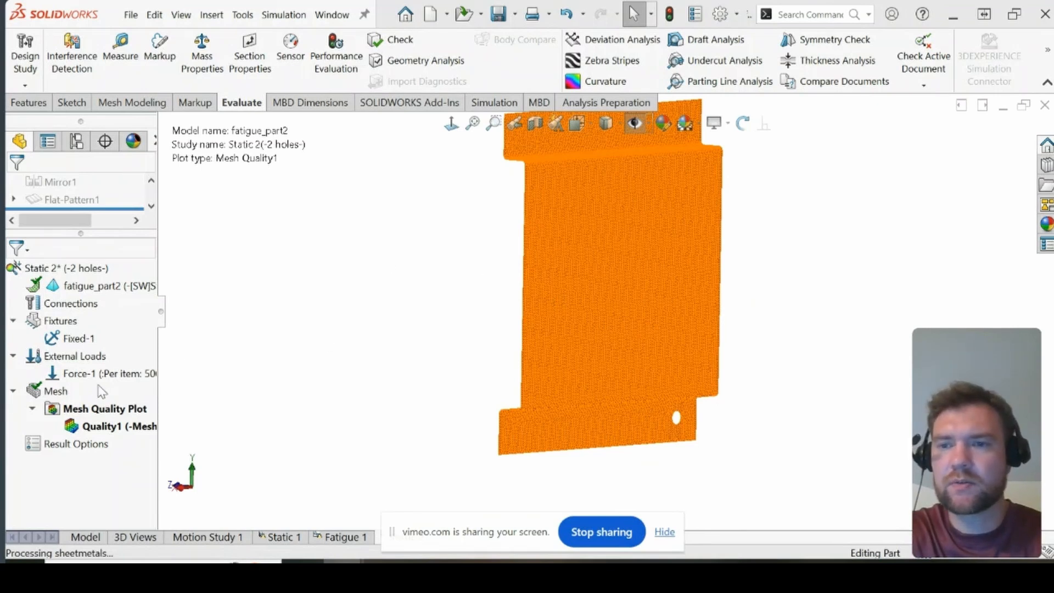
{"action": "mouse_move", "coordinate": [372, 130]}
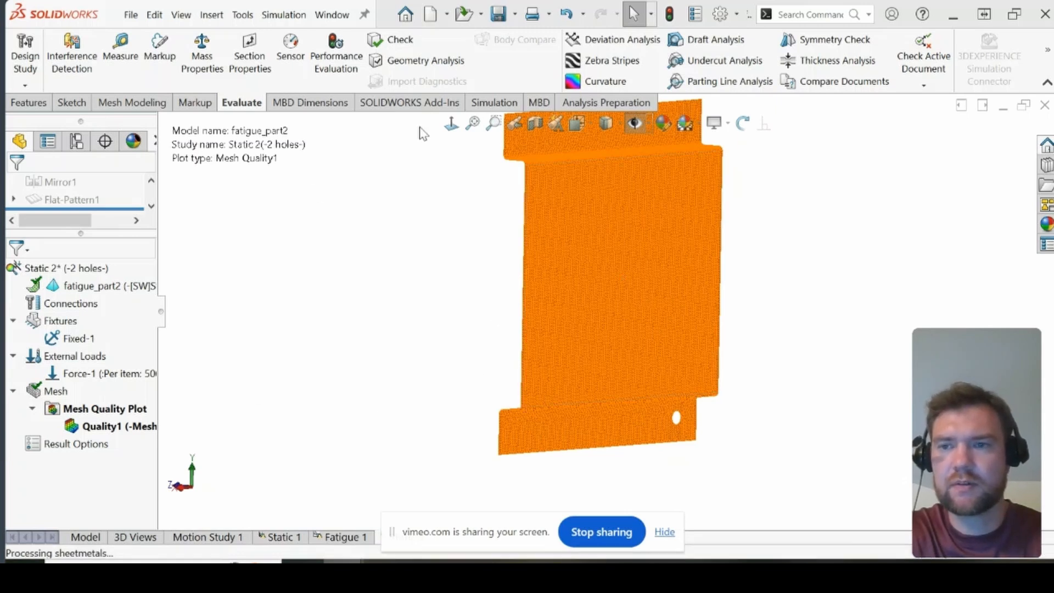
Step: Run Static 2 to produce Stress1, Displacement1 and Strain1 results
{"action": "left_click", "coordinate": [494, 102]}
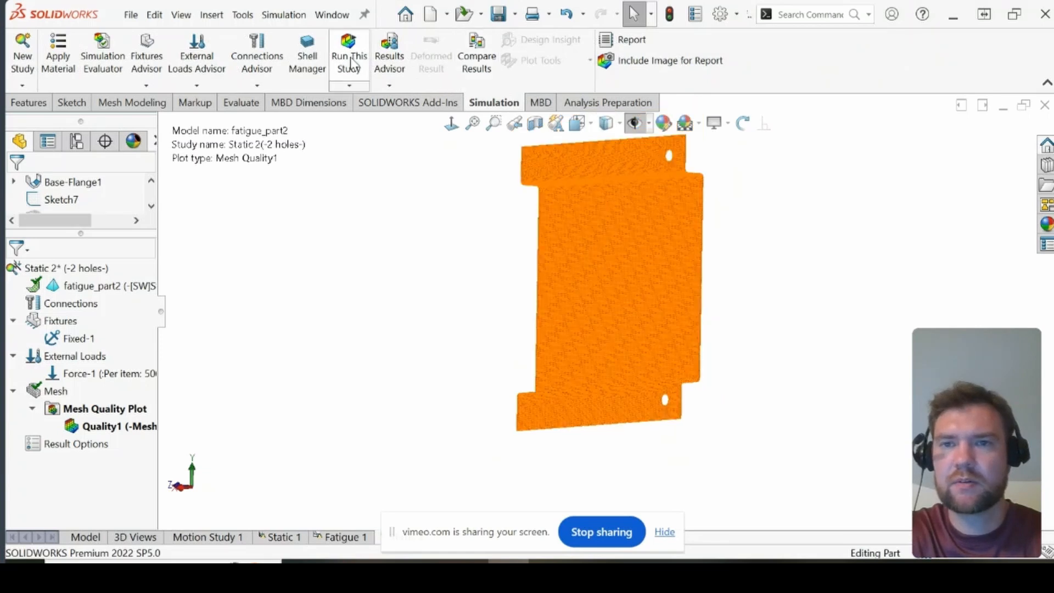
{"action": "mouse_move", "coordinate": [452, 261]}
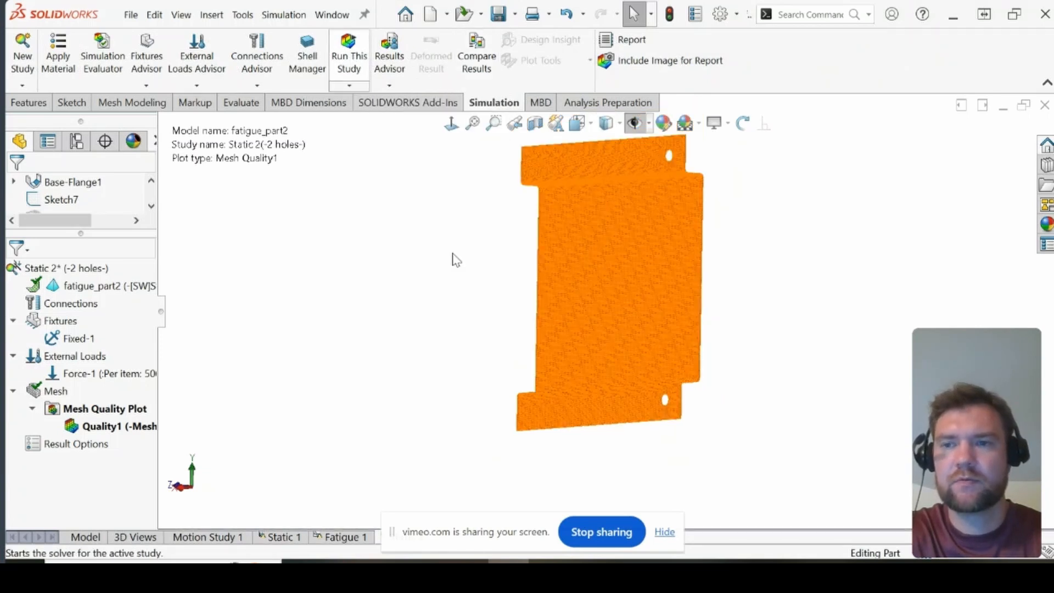
{"action": "left_click", "coordinate": [348, 51]}
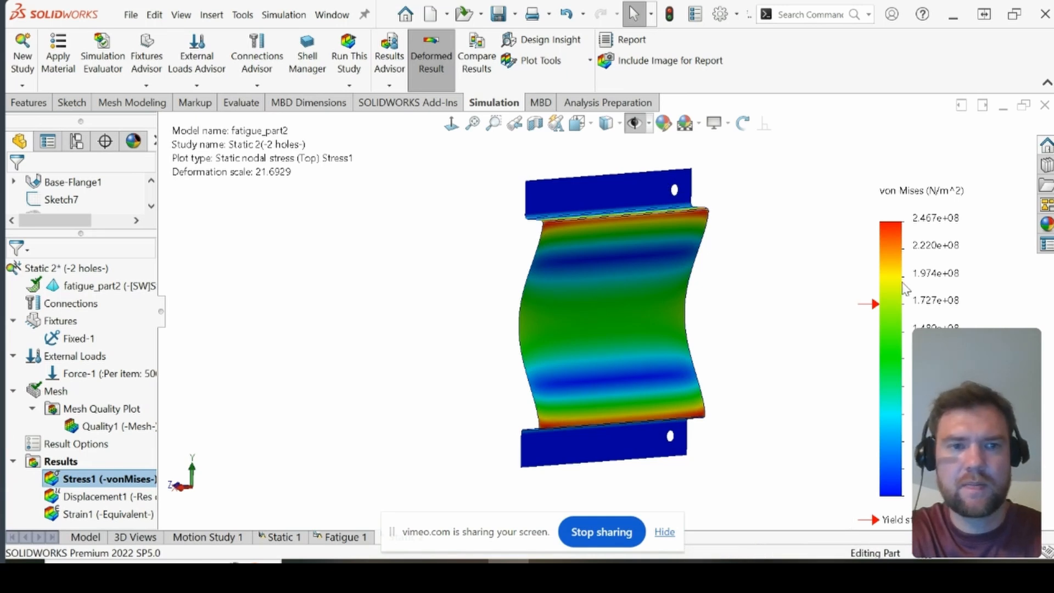
Step: Set the Stress1 plot units to psi and show the maximum annotation
{"action": "right_click", "coordinate": [907, 282]}
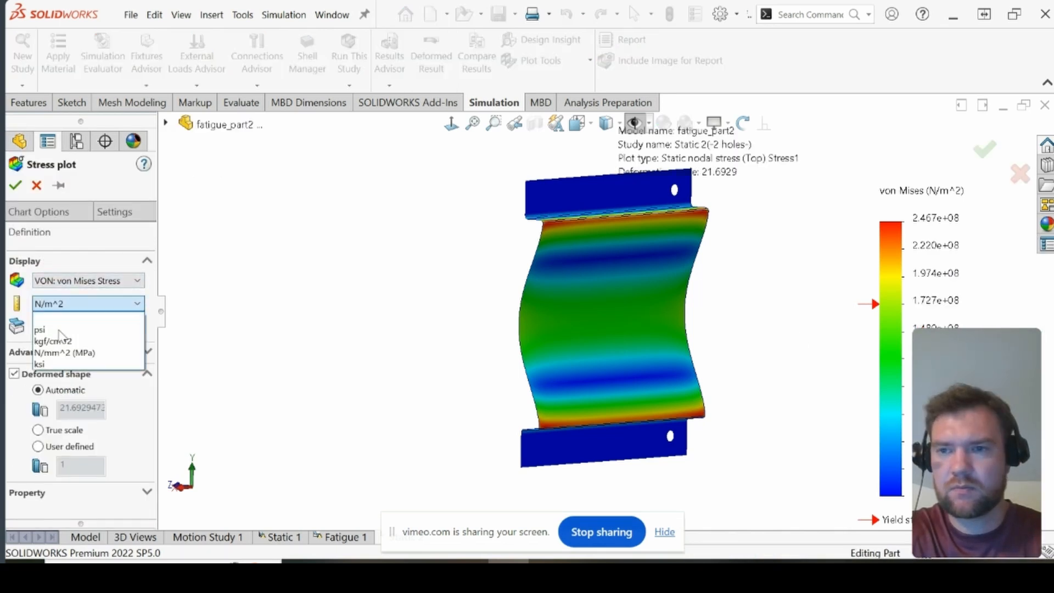
{"action": "left_click", "coordinate": [40, 329]}
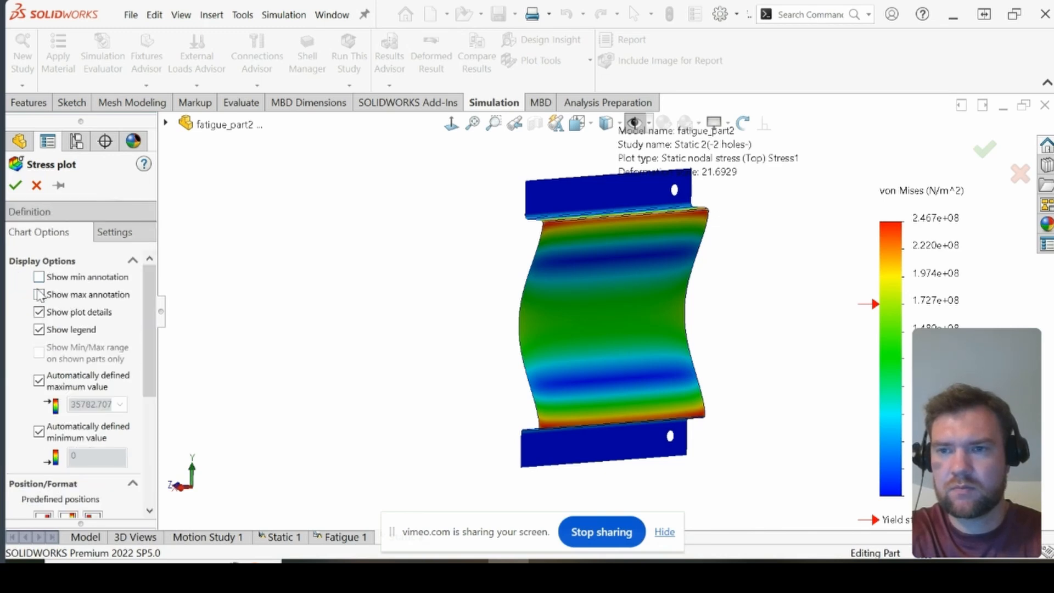
{"action": "left_click", "coordinate": [39, 294]}
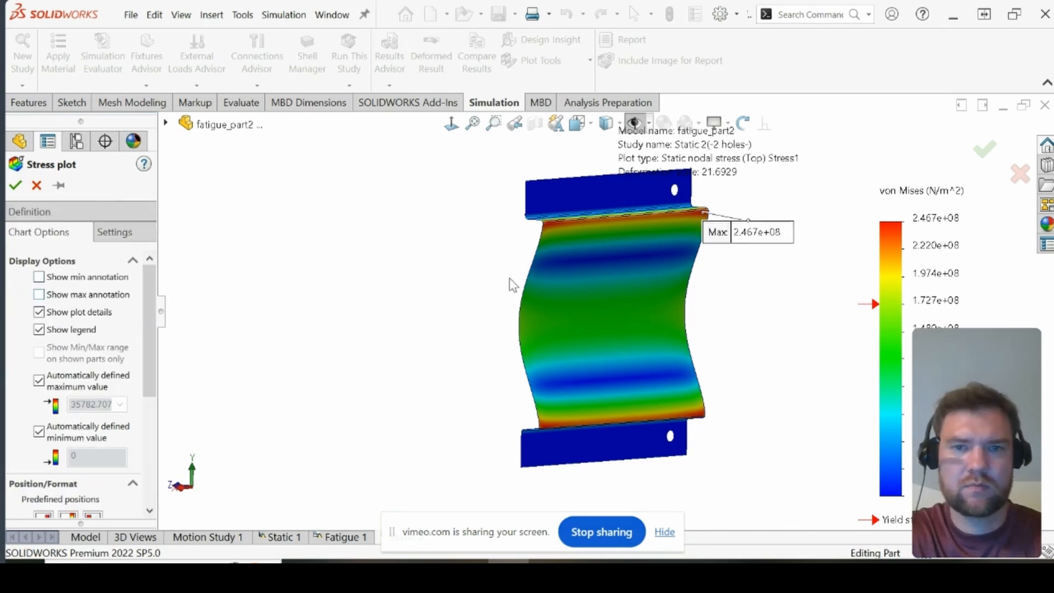
{"action": "left_click", "coordinate": [39, 294]}
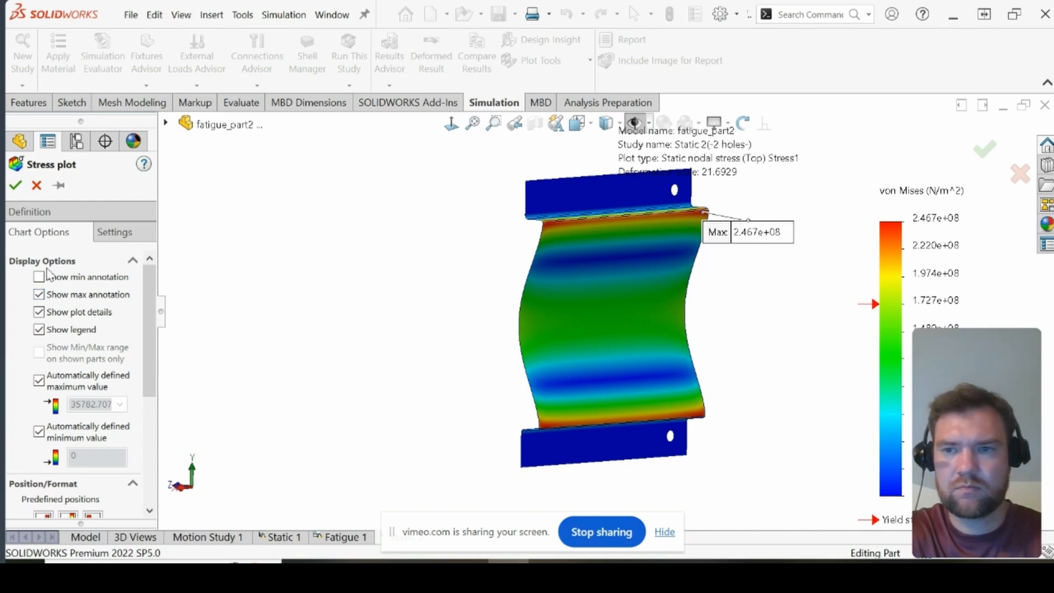
{"action": "left_click", "coordinate": [38, 210]}
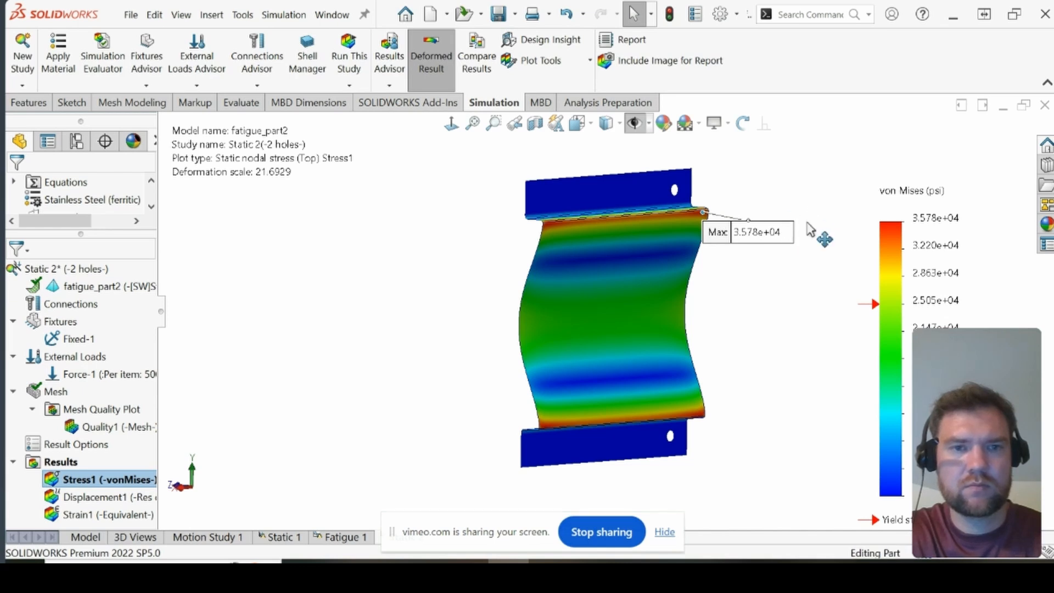
{"action": "mouse_move", "coordinate": [757, 248]}
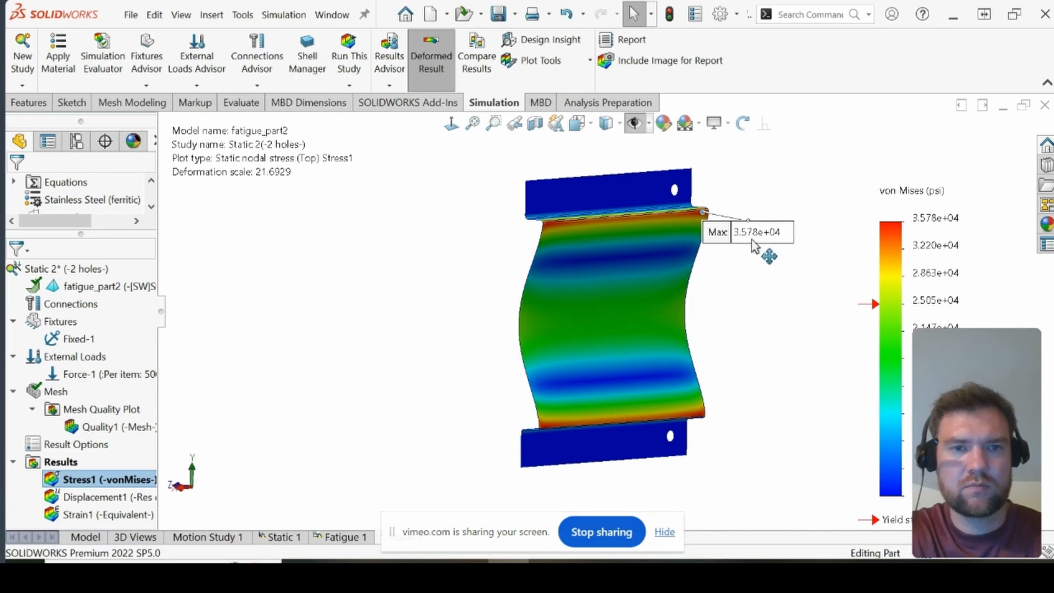
{"action": "mouse_move", "coordinate": [776, 243]}
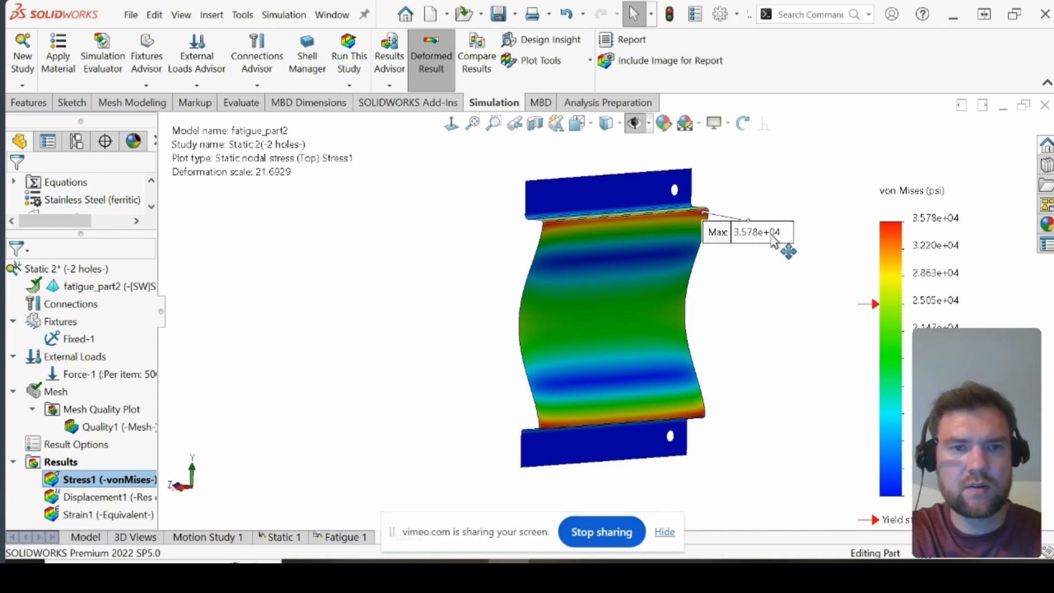
Step: Drag the 3.578e+04 psi max label up and right, clear of the bracket
{"action": "left_click_drag", "start_coordinate": [790, 252], "coordinate": [679, 216]}
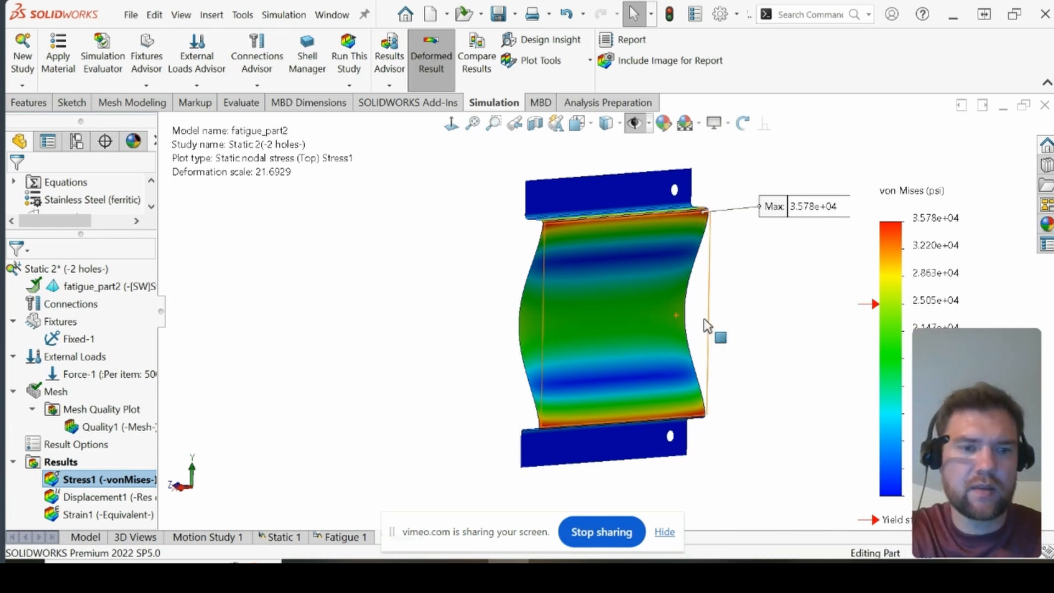
{"action": "mouse_move", "coordinate": [622, 239]}
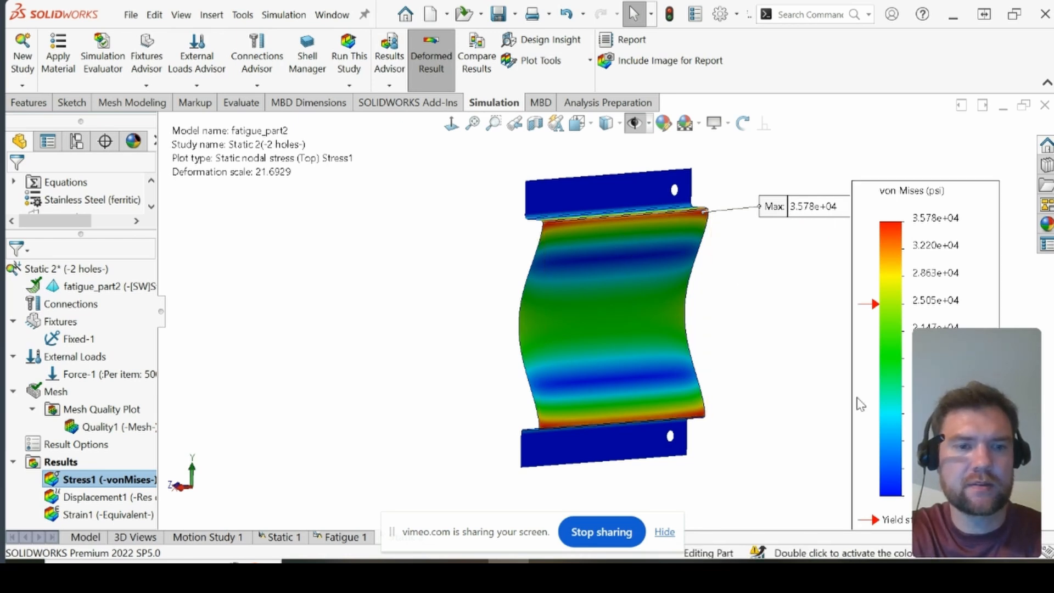
{"action": "mouse_move", "coordinate": [620, 264]}
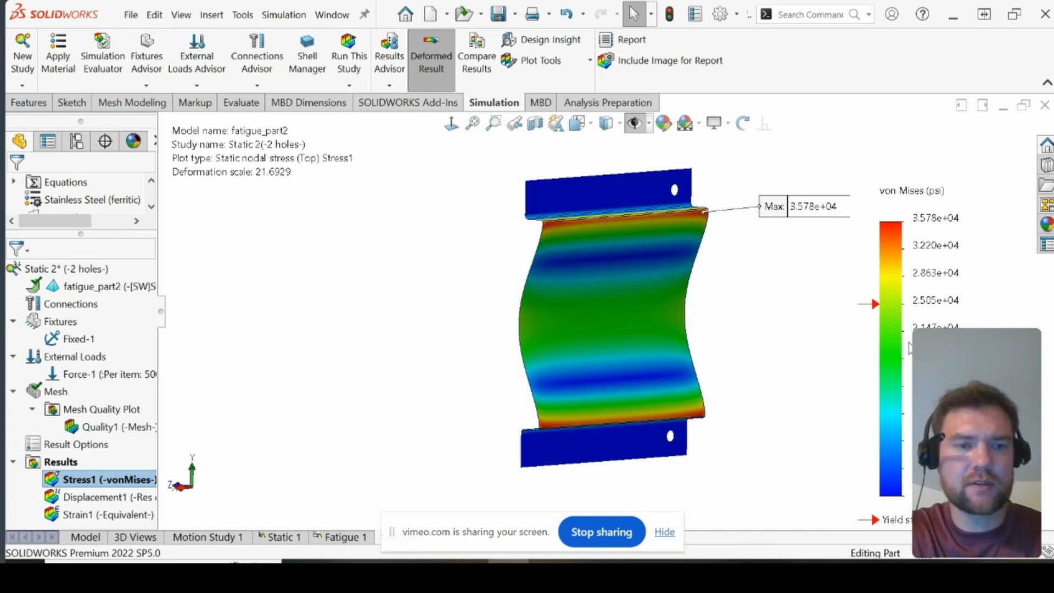
{"action": "mouse_move", "coordinate": [929, 321]}
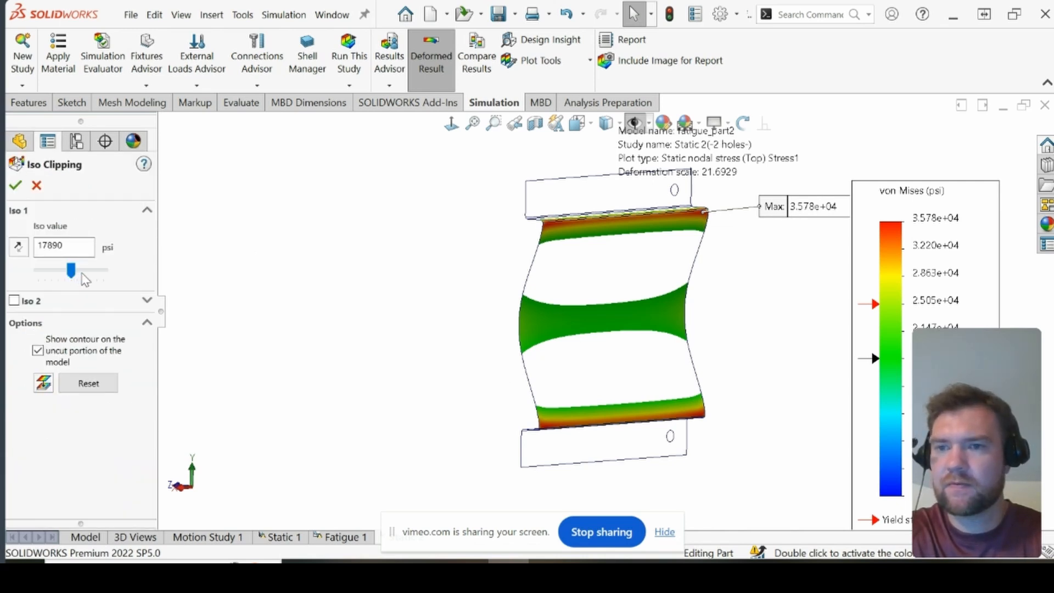
Step: Iso-clip the stress plot at about 25,400 psi so only the bends stay coloured
{"action": "left_click_drag", "start_coordinate": [72, 270], "coordinate": [79, 270]}
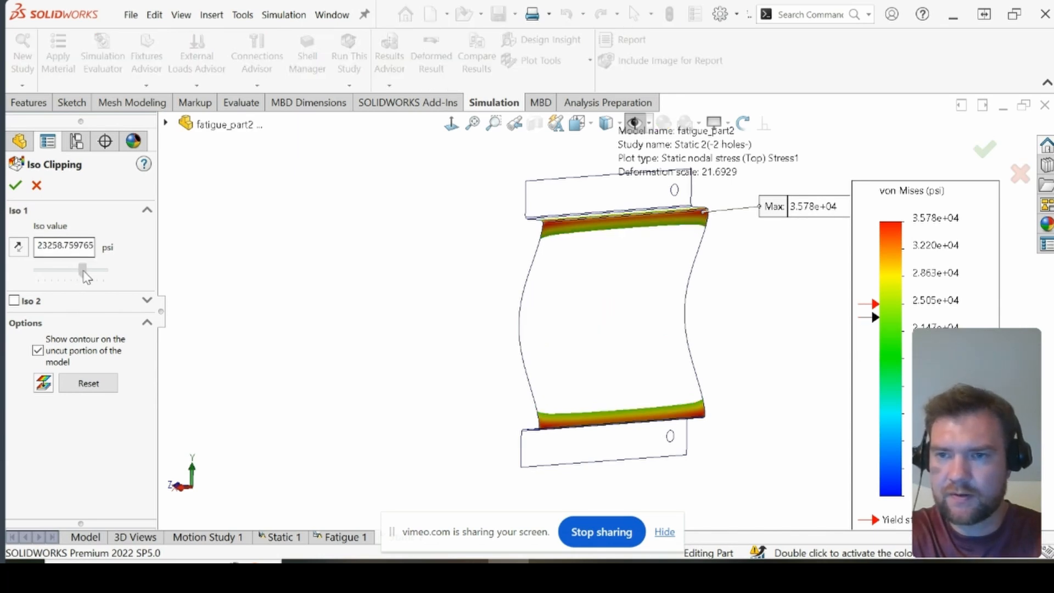
{"action": "left_click_drag", "start_coordinate": [80, 270], "coordinate": [90, 270]}
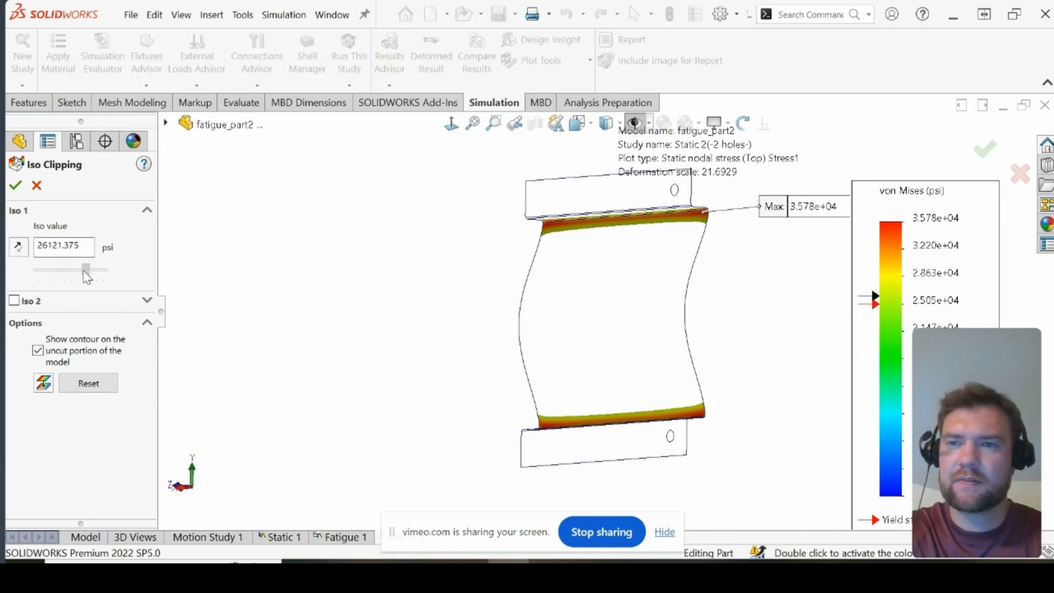
{"action": "left_click_drag", "start_coordinate": [87, 270], "coordinate": [82, 270]}
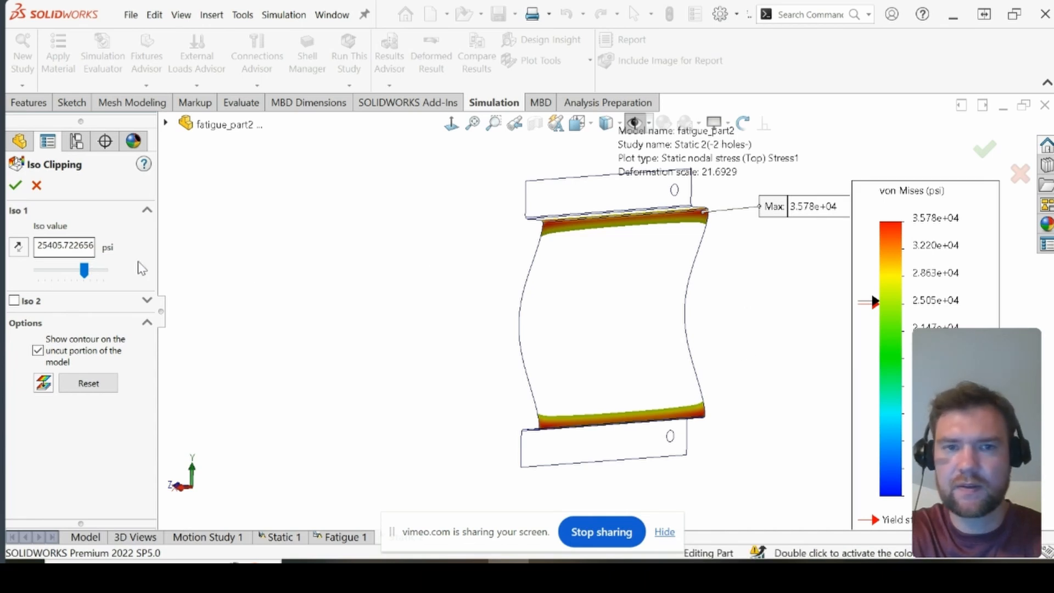
{"action": "mouse_move", "coordinate": [578, 389]}
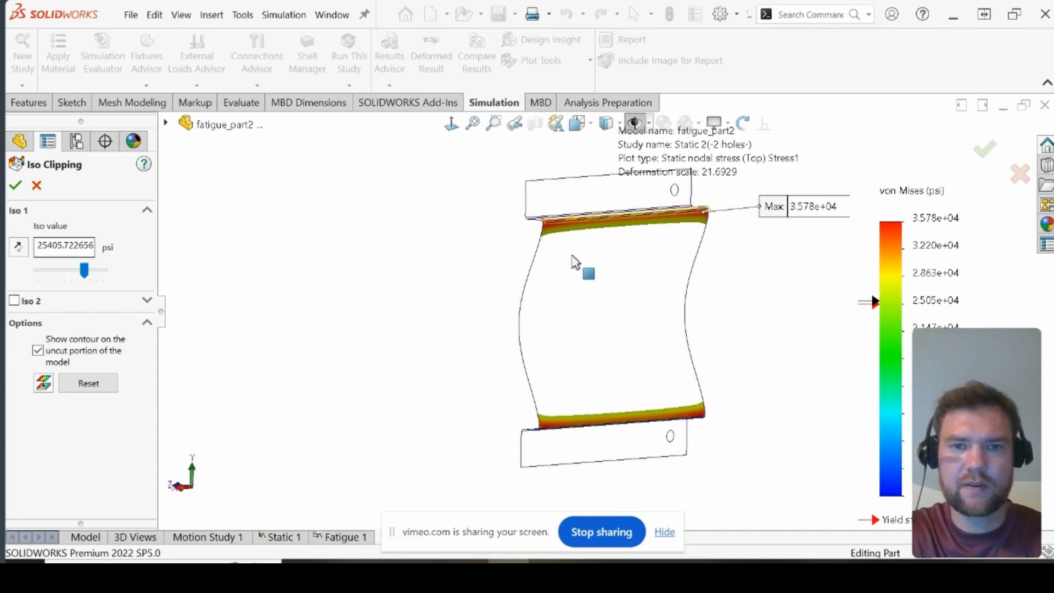
{"action": "left_click", "coordinate": [15, 185]}
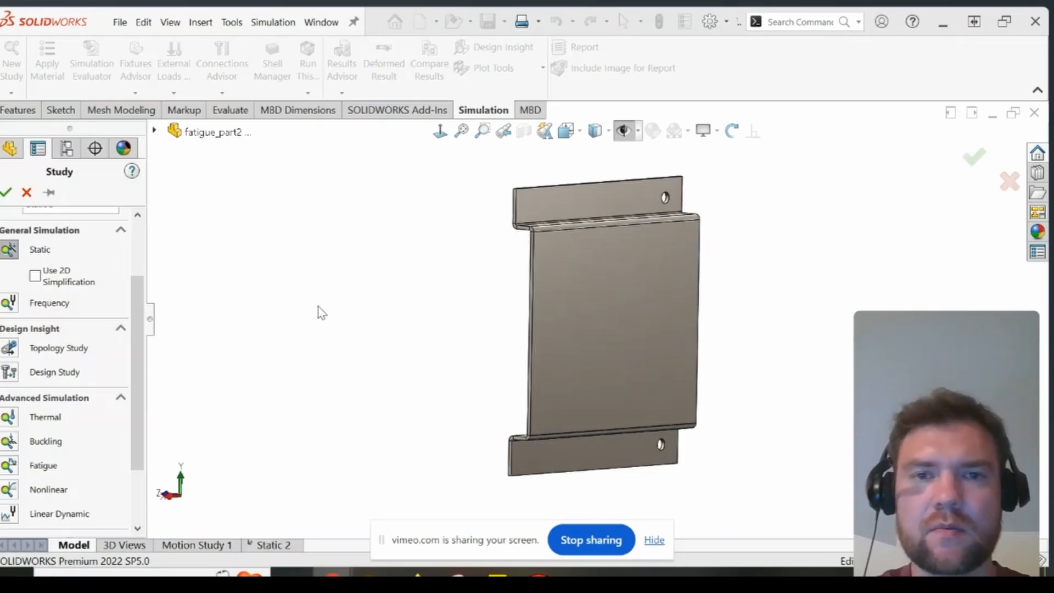
Step: Start a new Fatigue study from the Advanced Simulation study types
{"action": "left_click", "coordinate": [591, 335]}
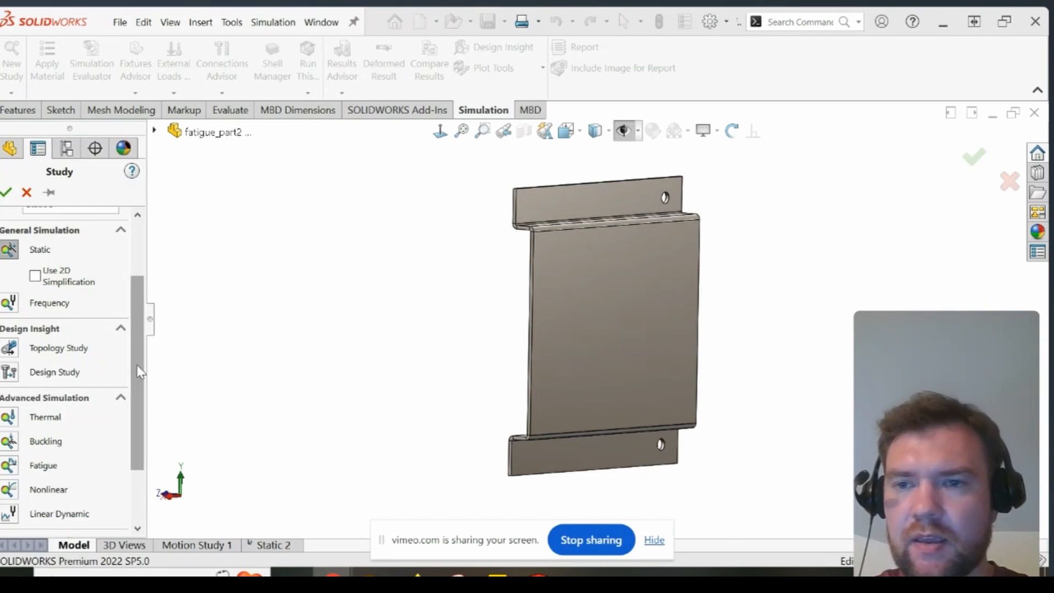
{"action": "scroll", "scroll_direction": "down", "scroll_amount": 3}
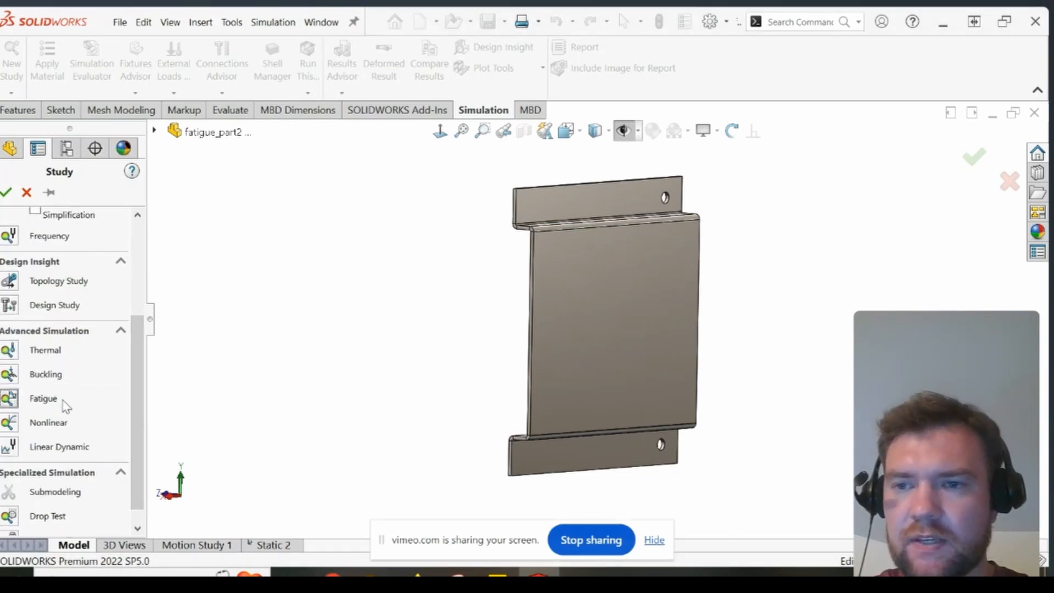
{"action": "left_click", "coordinate": [43, 398]}
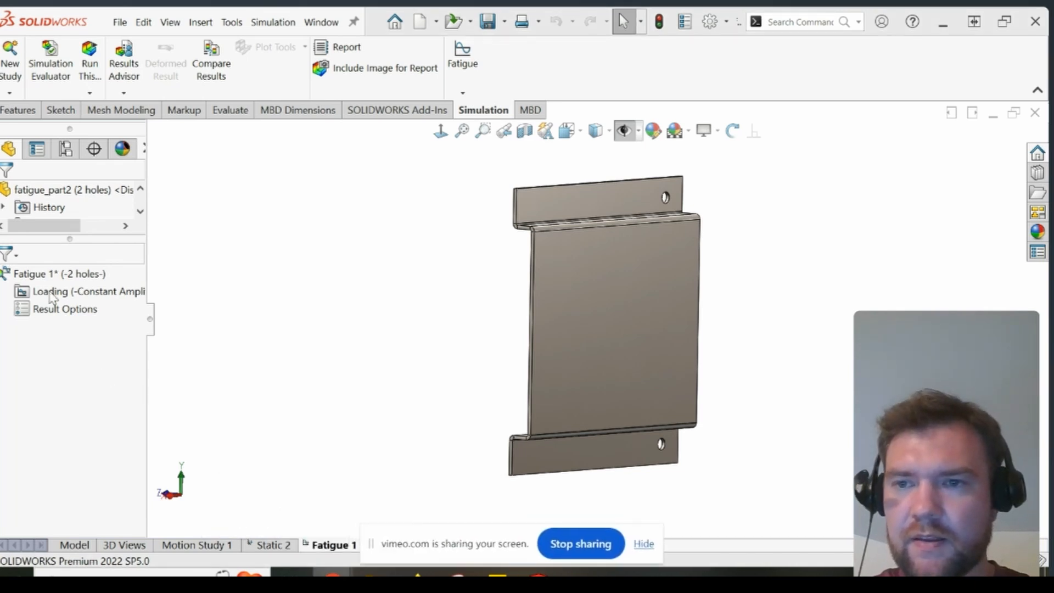
Step: Add a fully reversed event on Static 2 with 100000 cycles under Loading
{"action": "left_click", "coordinate": [81, 291]}
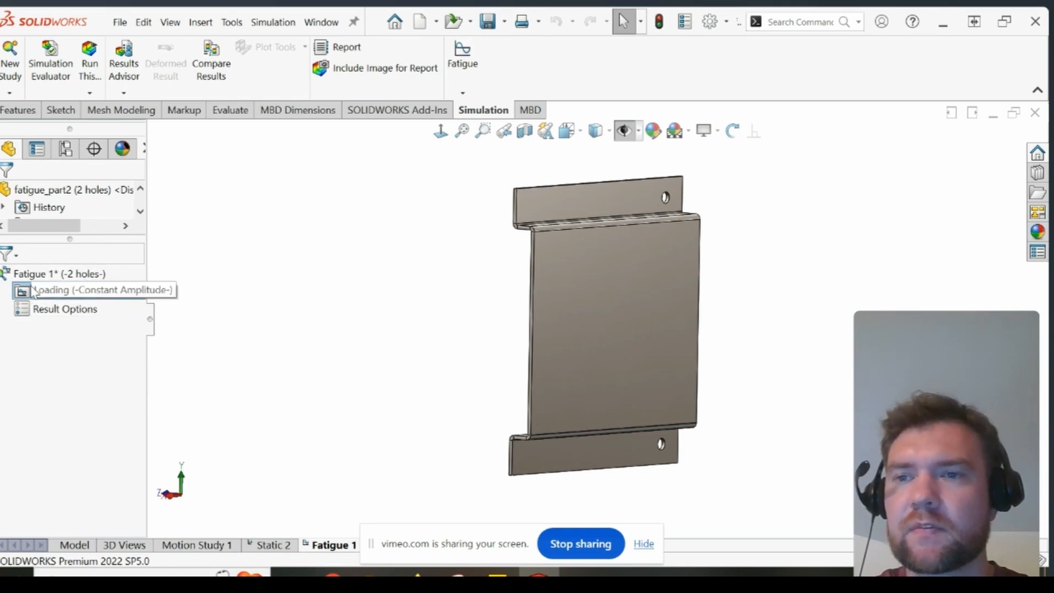
{"action": "left_click", "coordinate": [81, 291]}
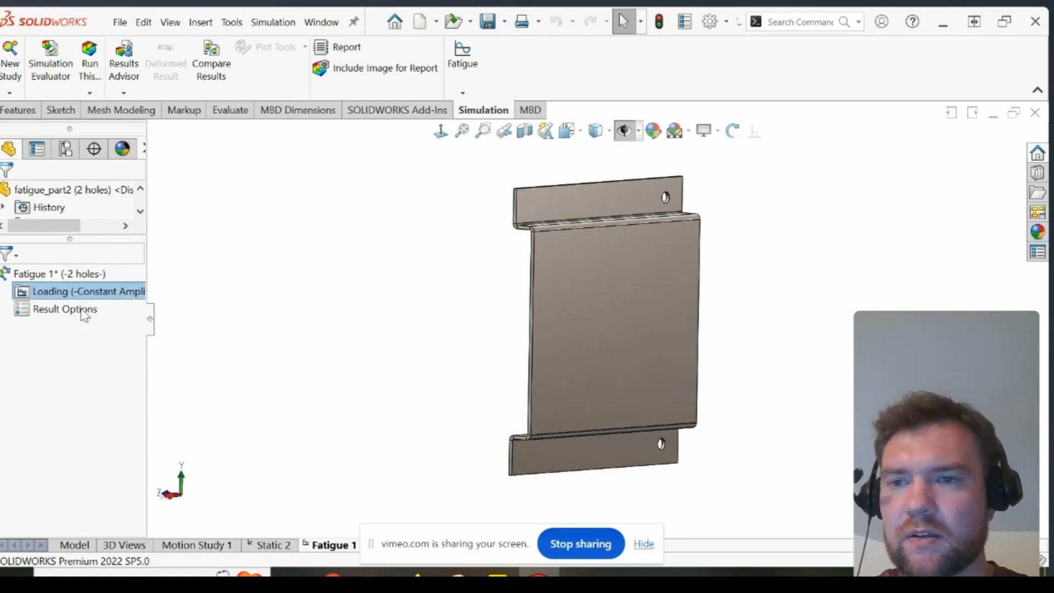
{"action": "right_click", "coordinate": [77, 290]}
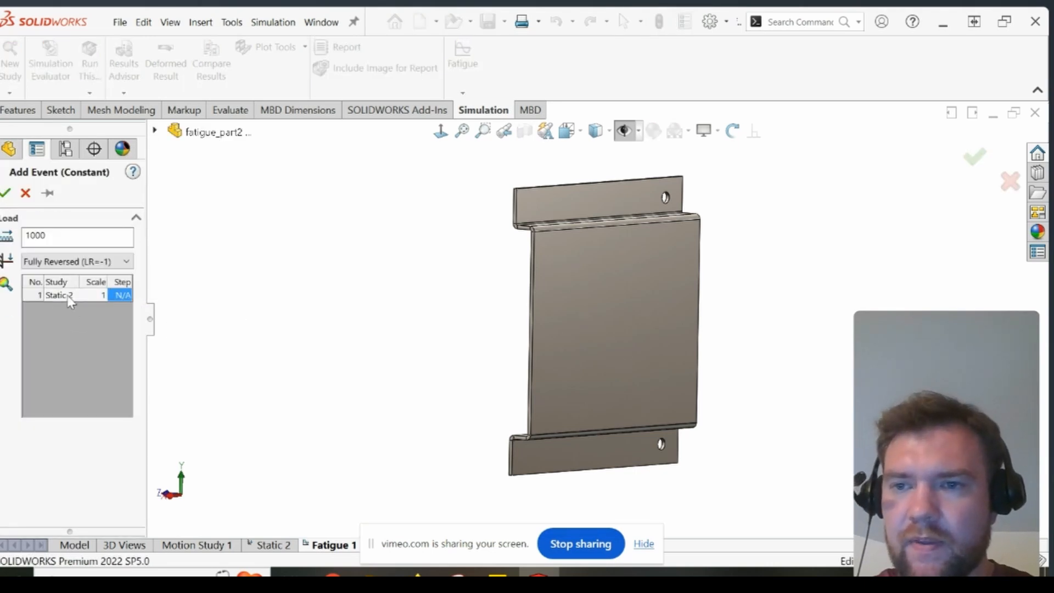
{"action": "mouse_move", "coordinate": [67, 300]}
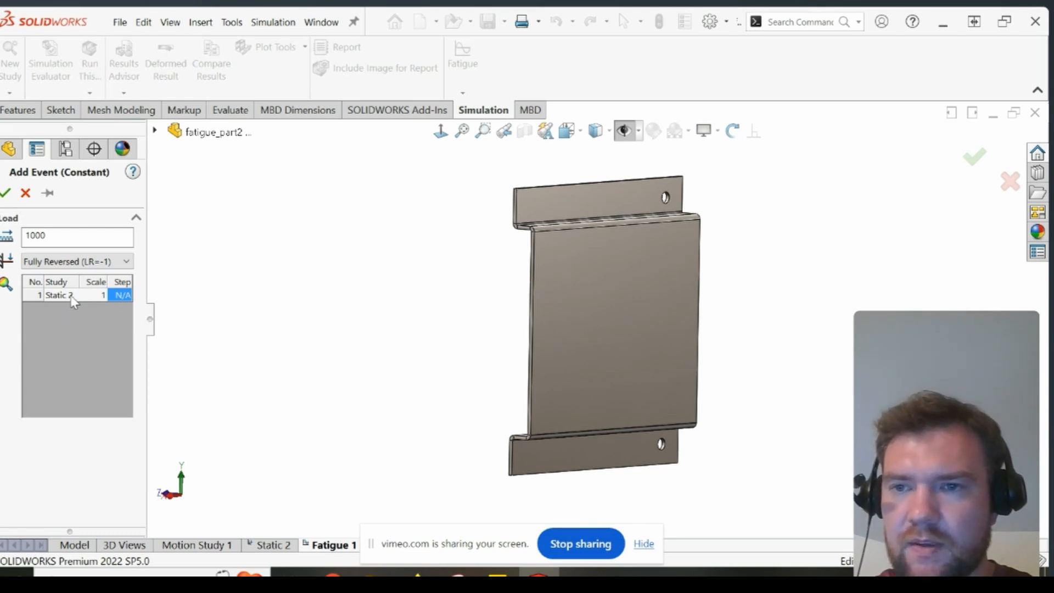
{"action": "left_click", "coordinate": [77, 236]}
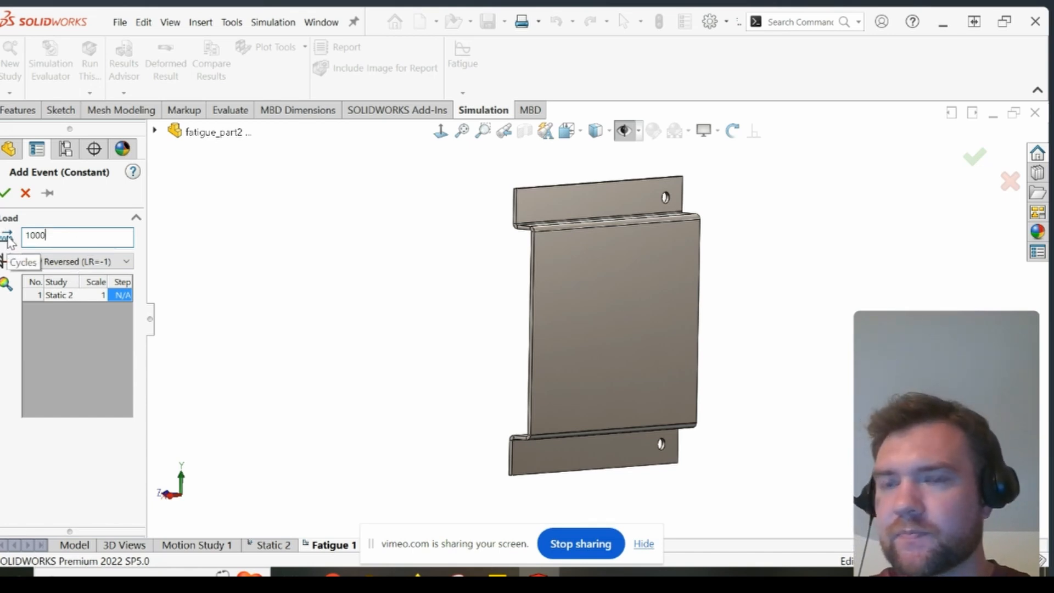
{"action": "left_click", "coordinate": [67, 261]}
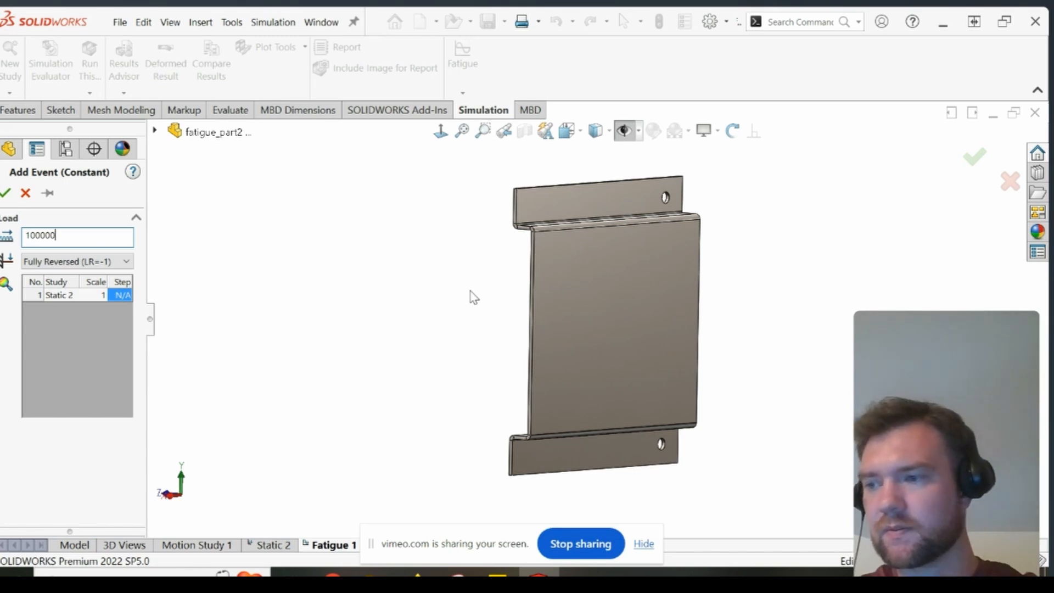
{"action": "mouse_move", "coordinate": [398, 283]}
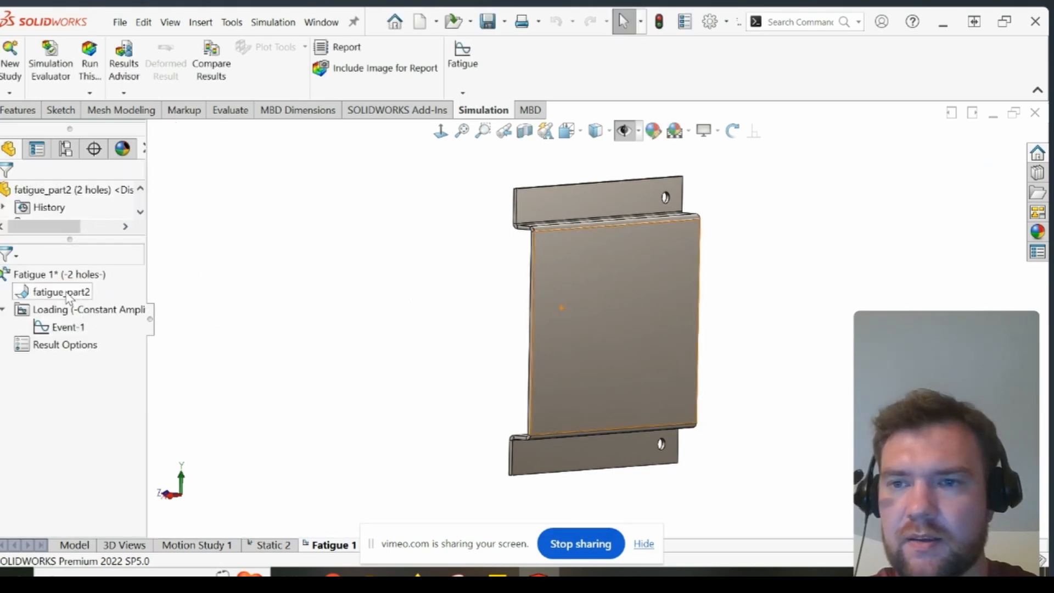
Step: Edit fatigue_part2's material: psi units, S-N curve derived from elastic modulus using ASME carbon steel
{"action": "right_click", "coordinate": [59, 291]}
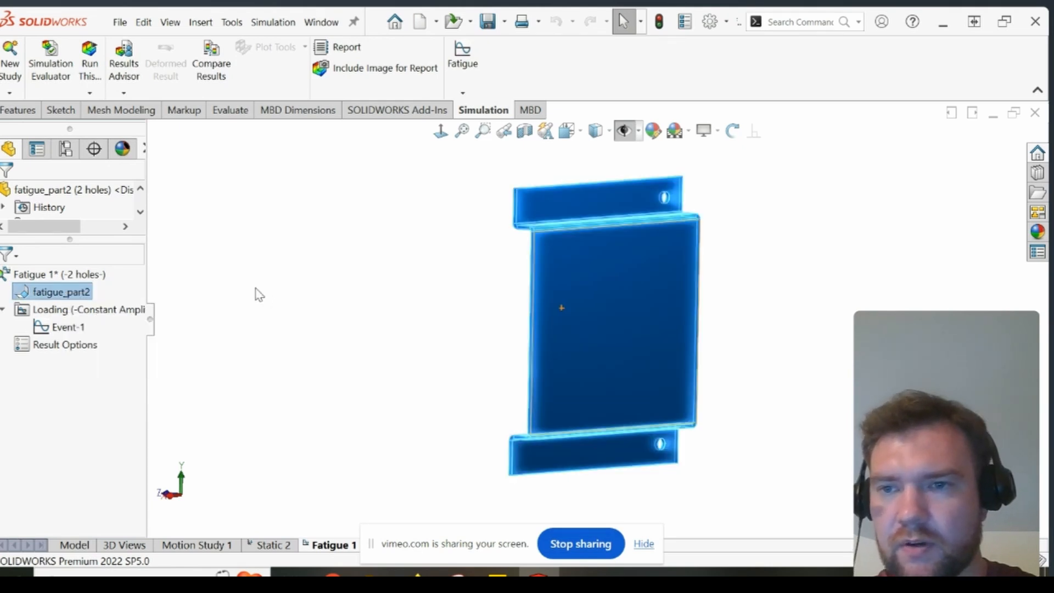
{"action": "mouse_move", "coordinate": [210, 309]}
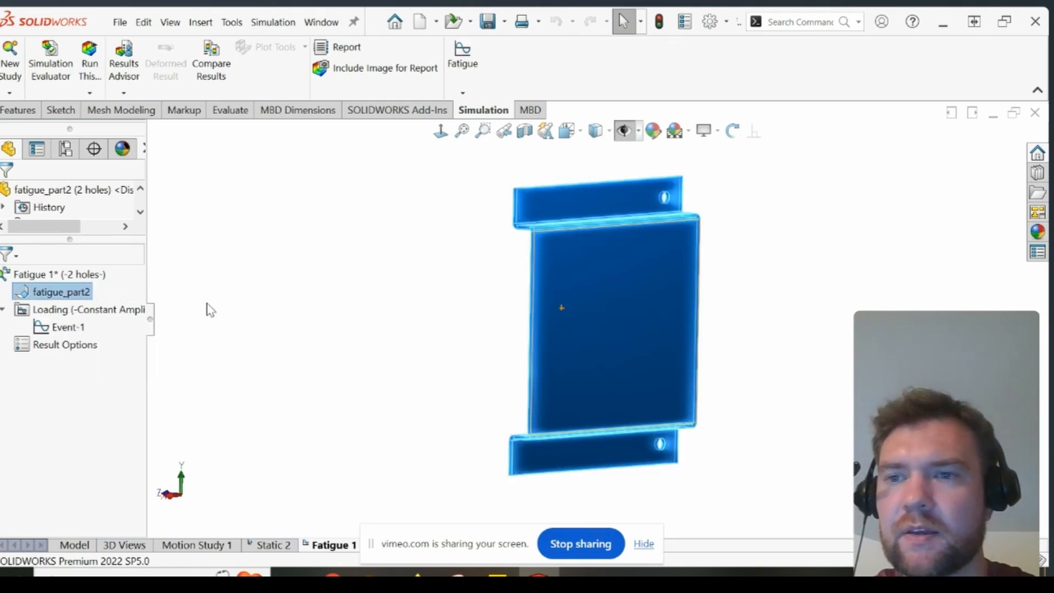
{"action": "mouse_move", "coordinate": [299, 323]}
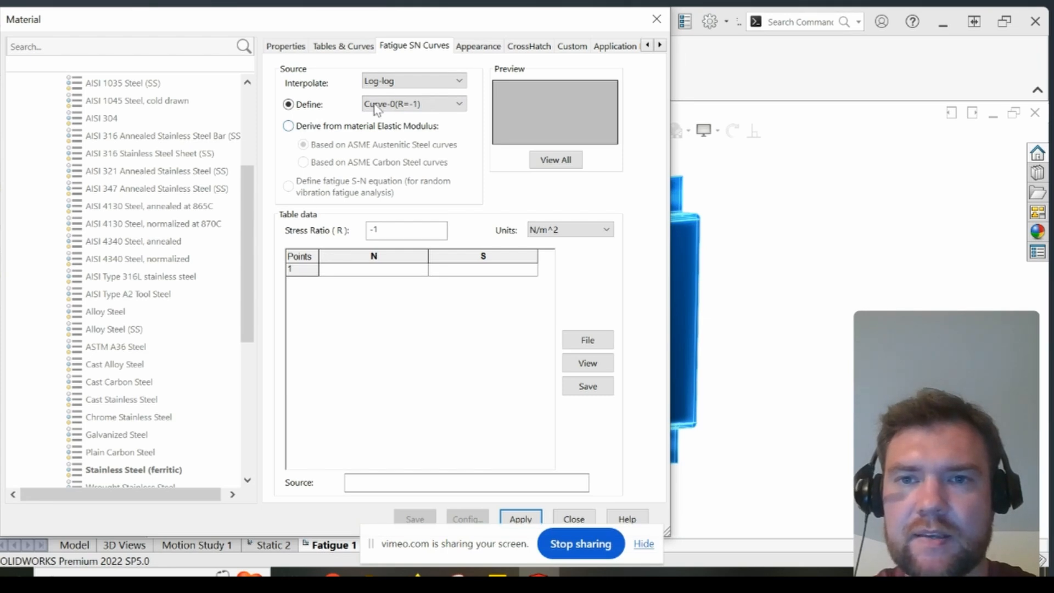
{"action": "mouse_move", "coordinate": [420, 293]}
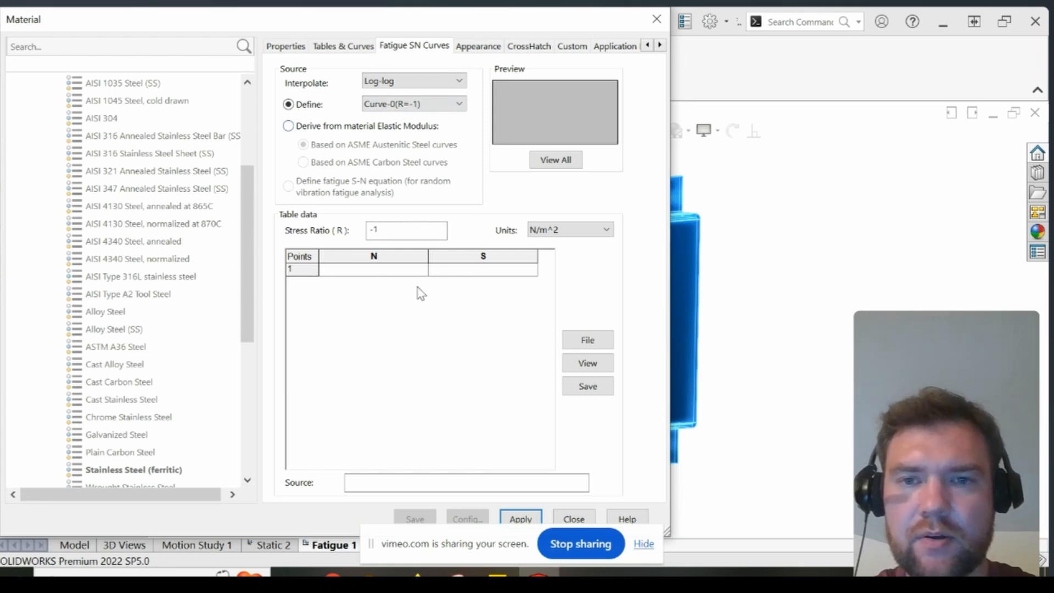
{"action": "mouse_move", "coordinate": [317, 336]}
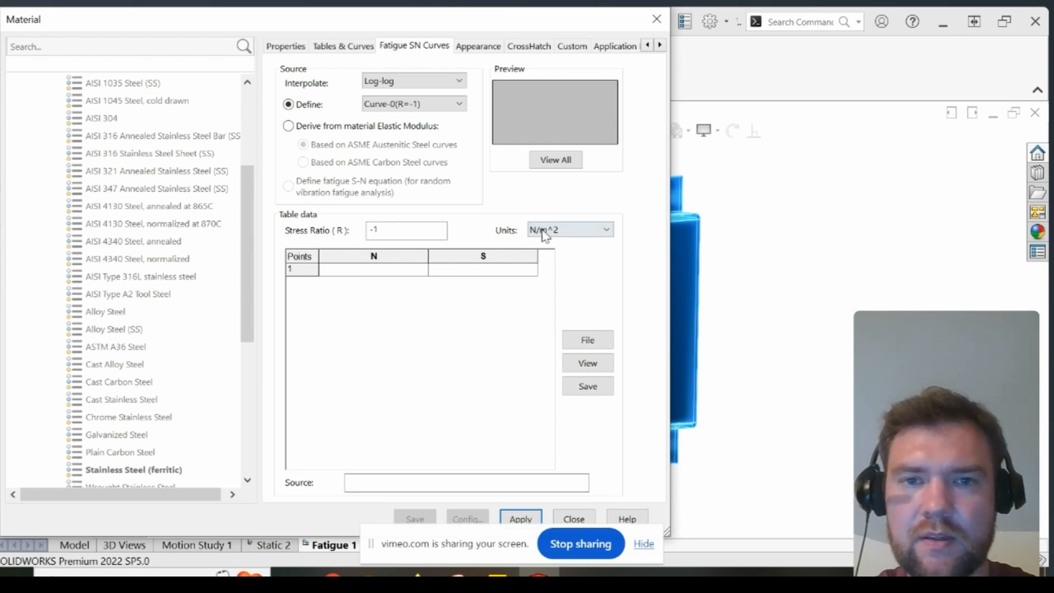
{"action": "left_click", "coordinate": [569, 230]}
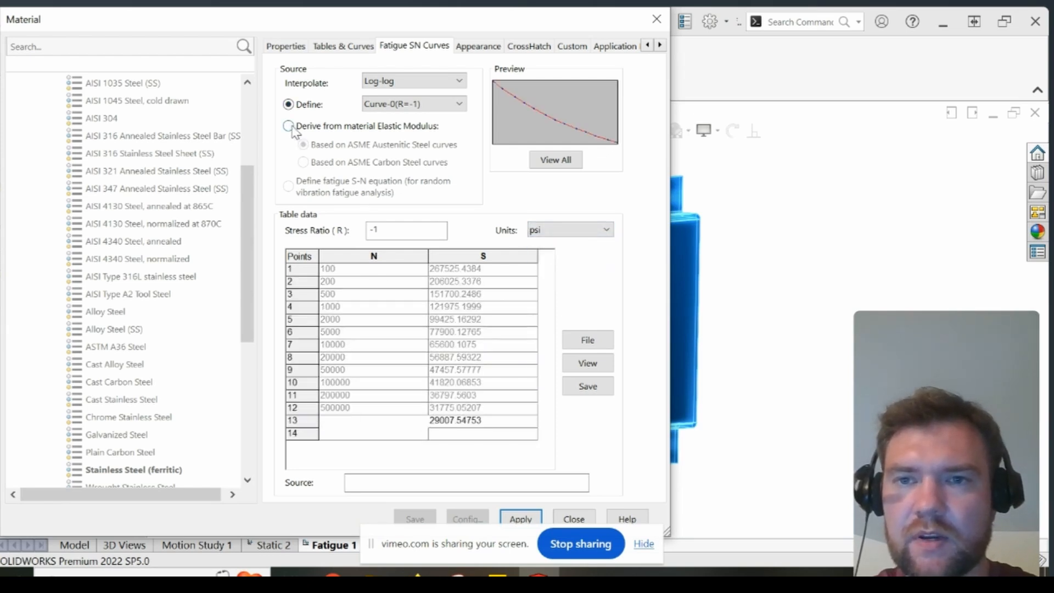
{"action": "left_click", "coordinate": [289, 126]}
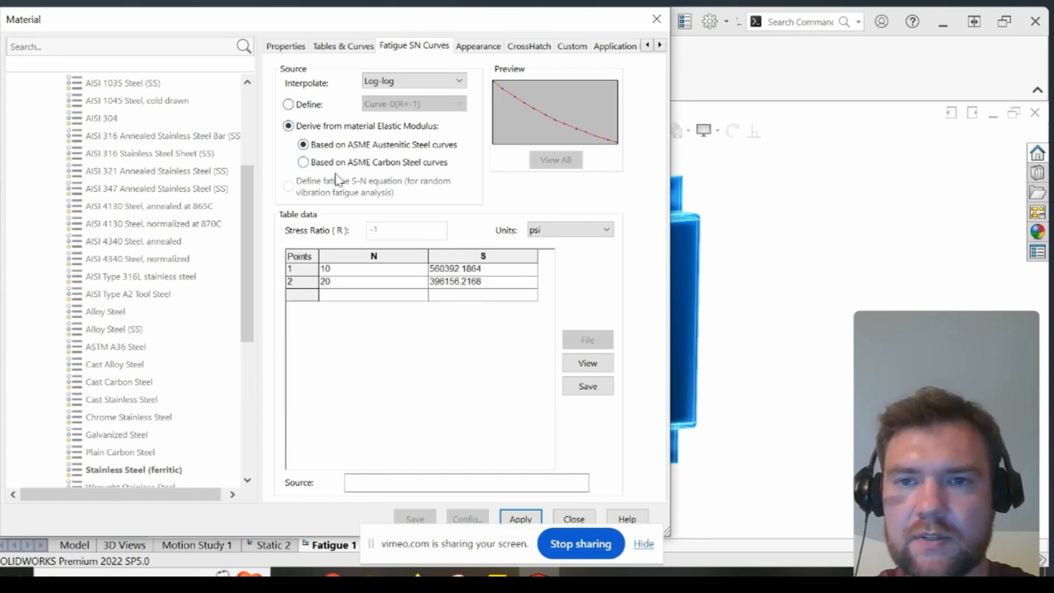
{"action": "left_click", "coordinate": [303, 162]}
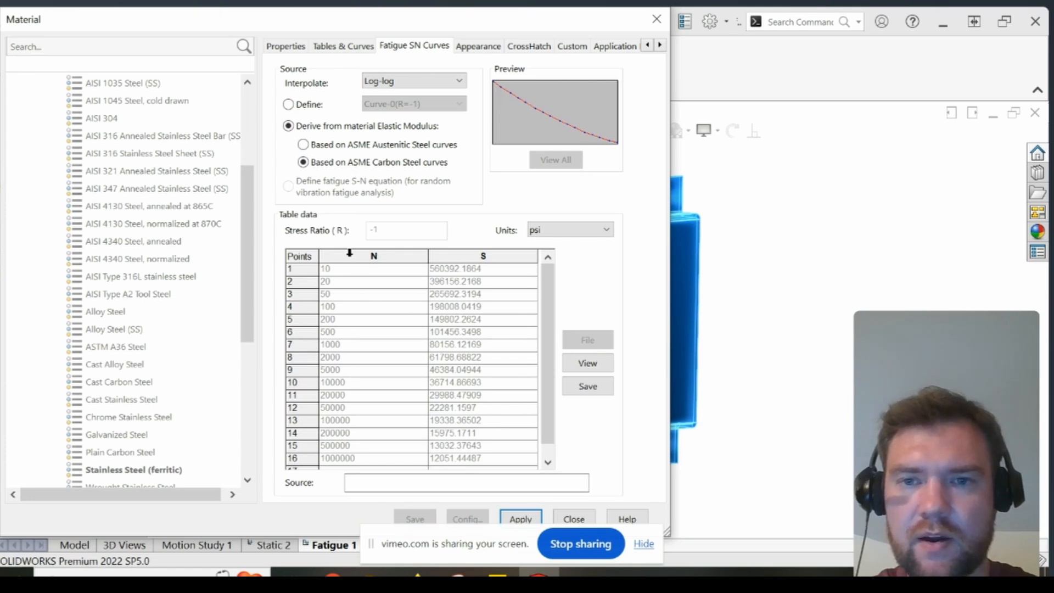
{"action": "mouse_move", "coordinate": [411, 285]}
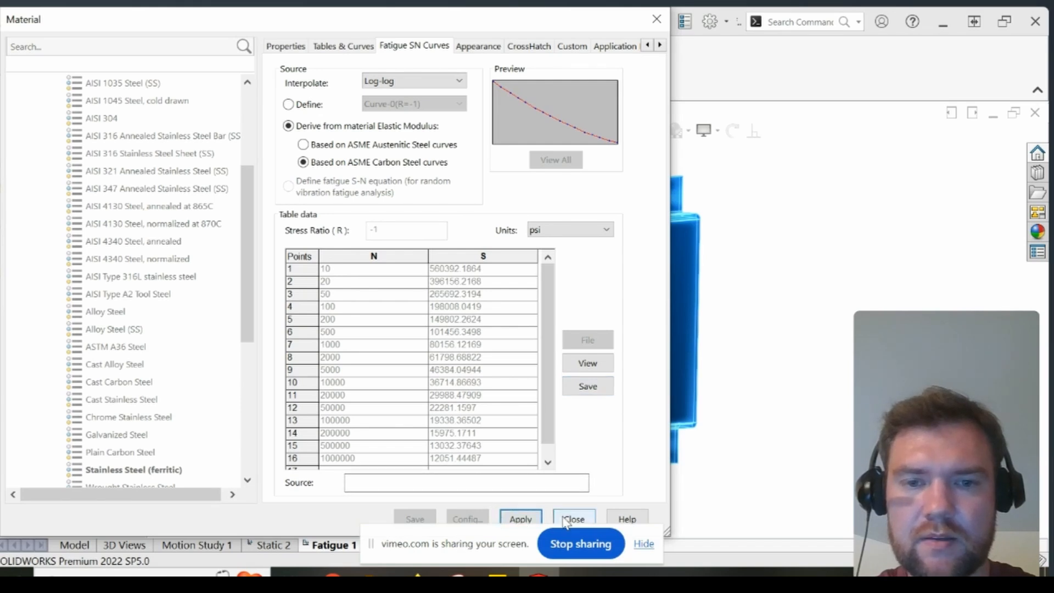
{"action": "left_click", "coordinate": [573, 519]}
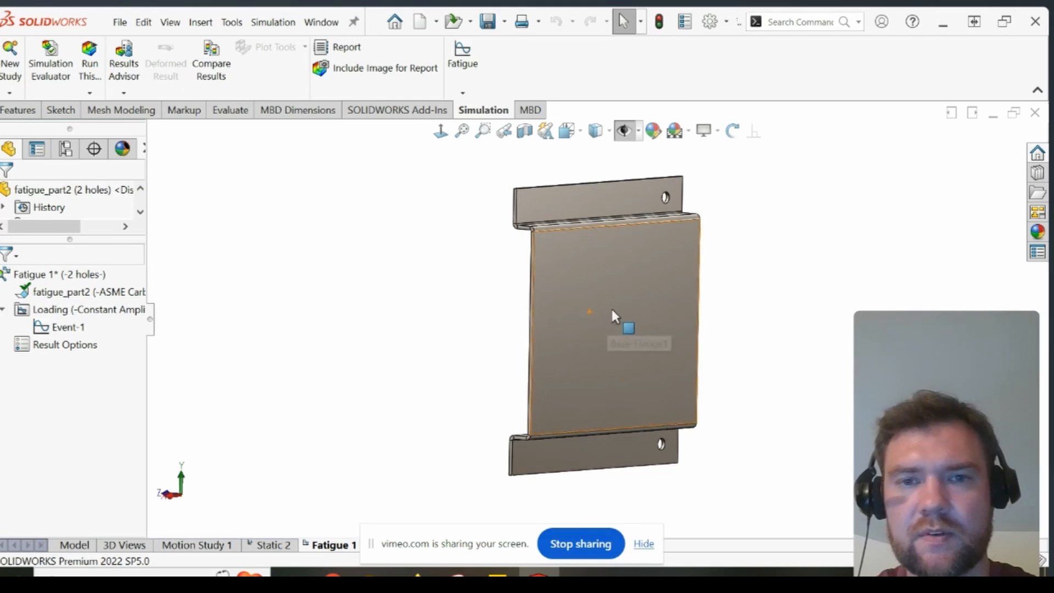
{"action": "mouse_move", "coordinate": [662, 366]}
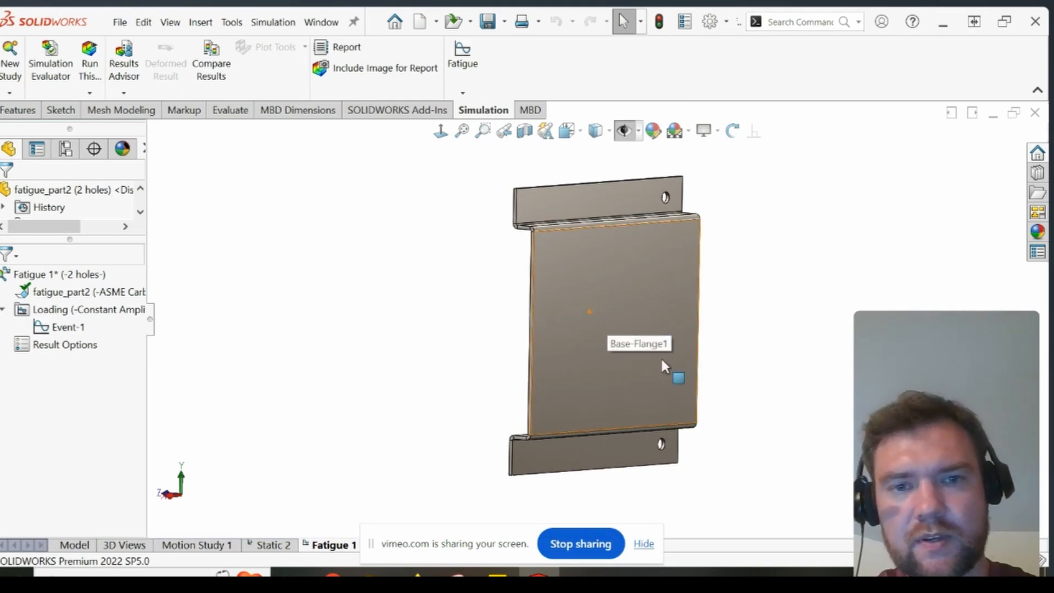
{"action": "mouse_move", "coordinate": [617, 317]}
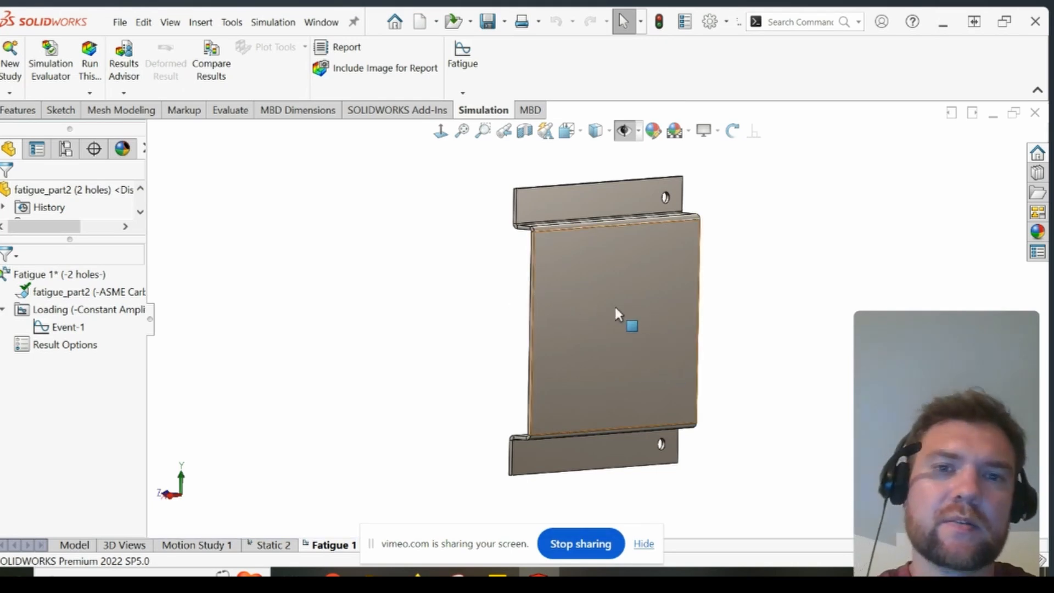
Step: Select the Base-Flange face and run Fatigue 1
{"action": "left_click", "coordinate": [618, 324]}
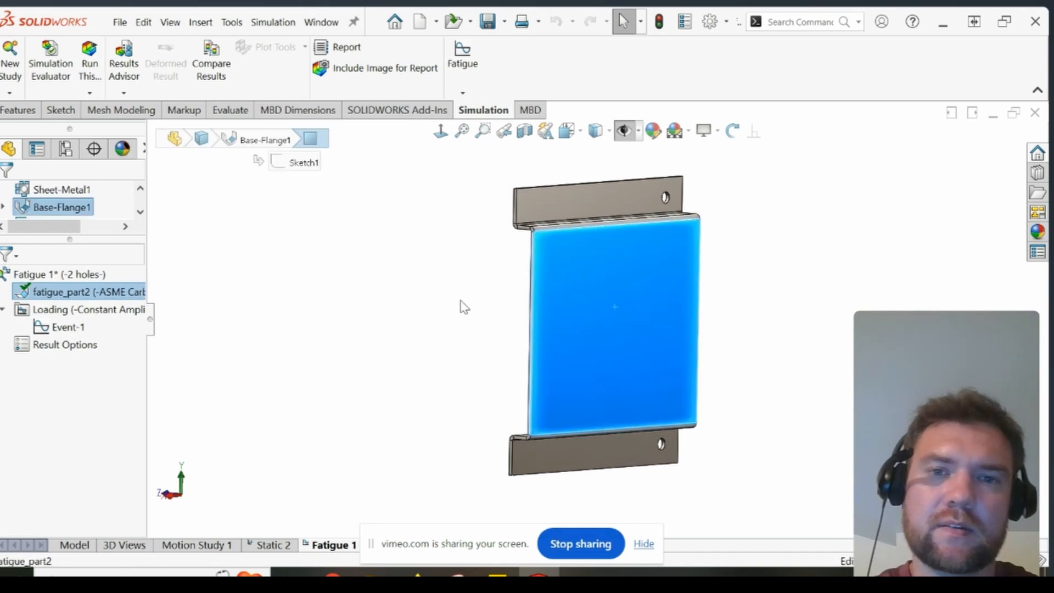
{"action": "mouse_move", "coordinate": [505, 328]}
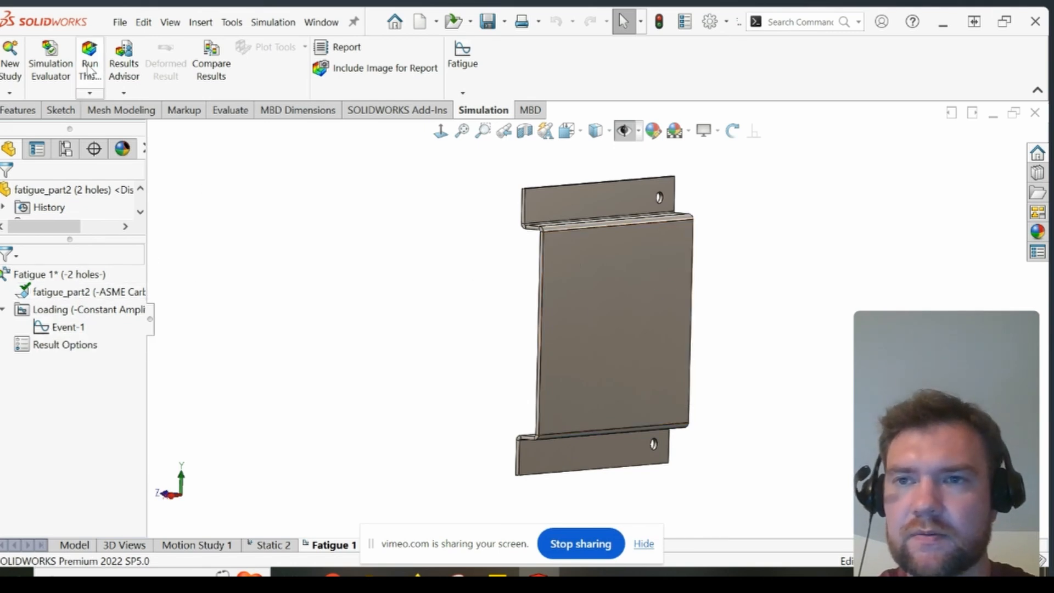
{"action": "left_click", "coordinate": [90, 64]}
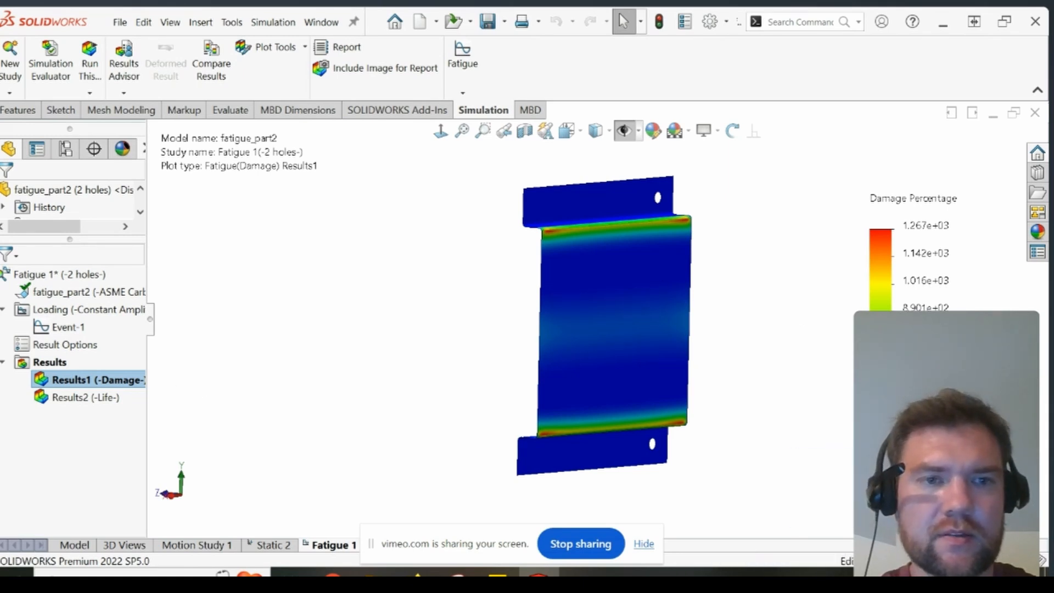
{"action": "mouse_move", "coordinate": [679, 230]}
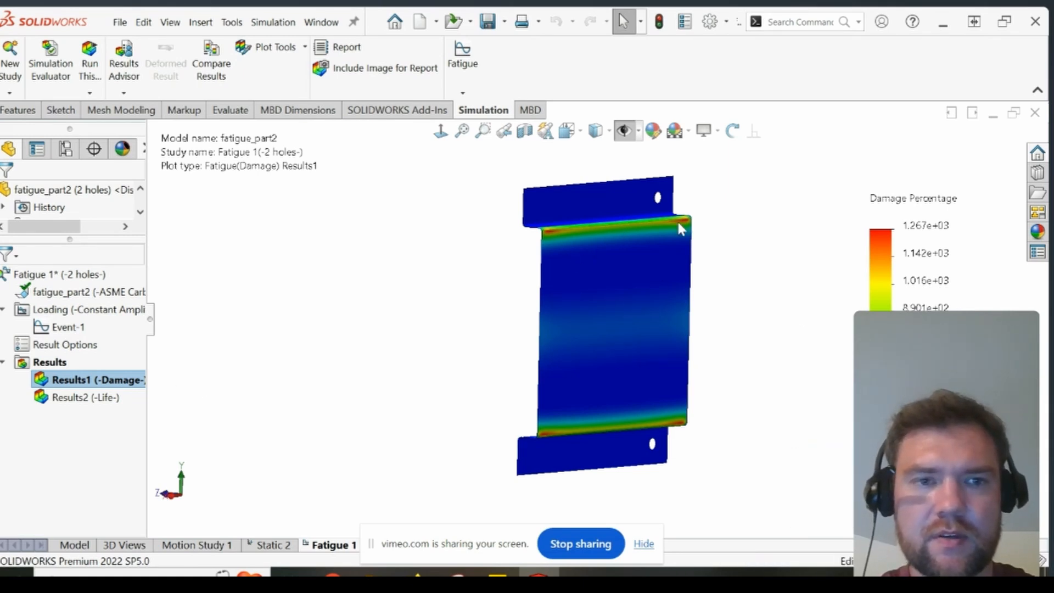
{"action": "mouse_move", "coordinate": [554, 242]}
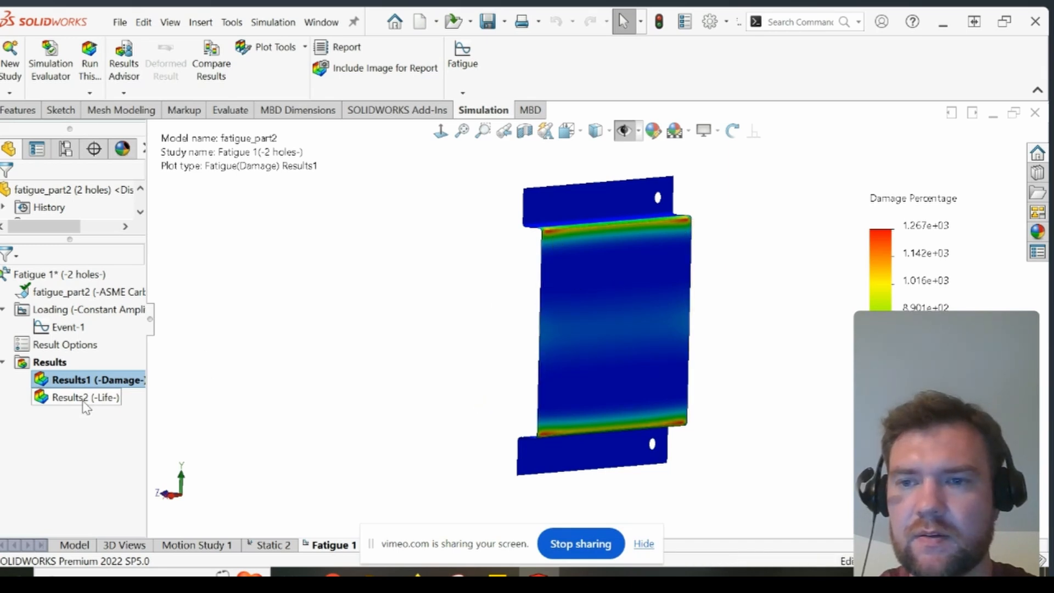
Step: Display the Results2 Life plot and open its legend's Chart Options
{"action": "left_click", "coordinate": [83, 397]}
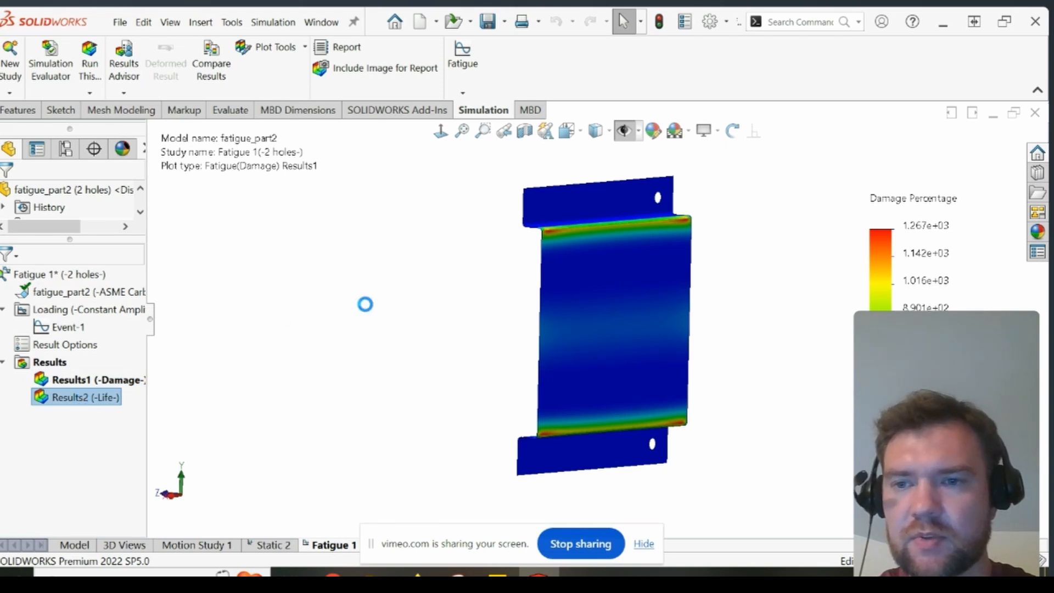
{"action": "double_click", "coordinate": [76, 398]}
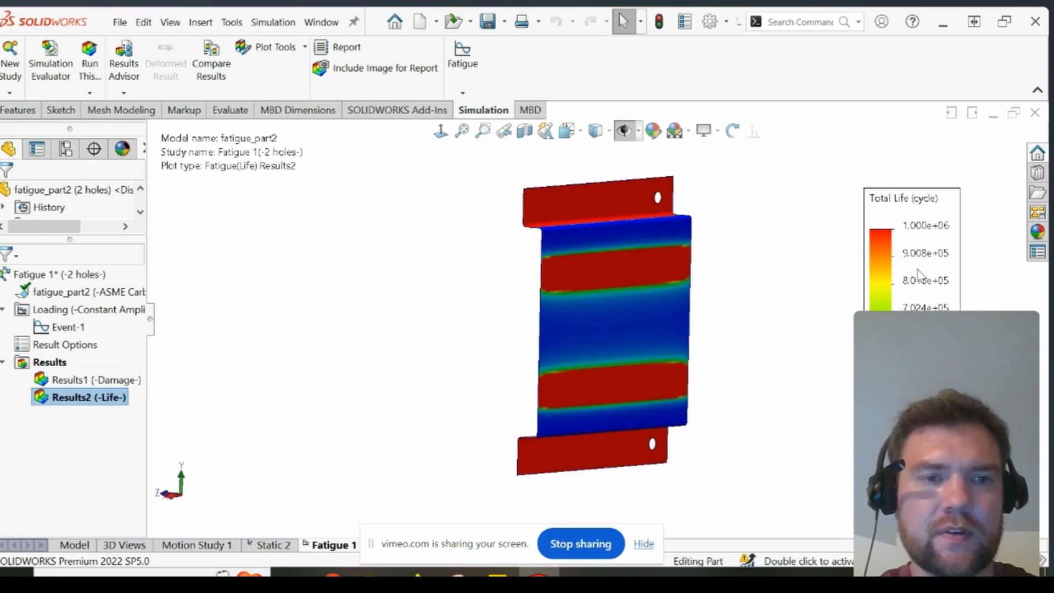
{"action": "right_click", "coordinate": [910, 276]}
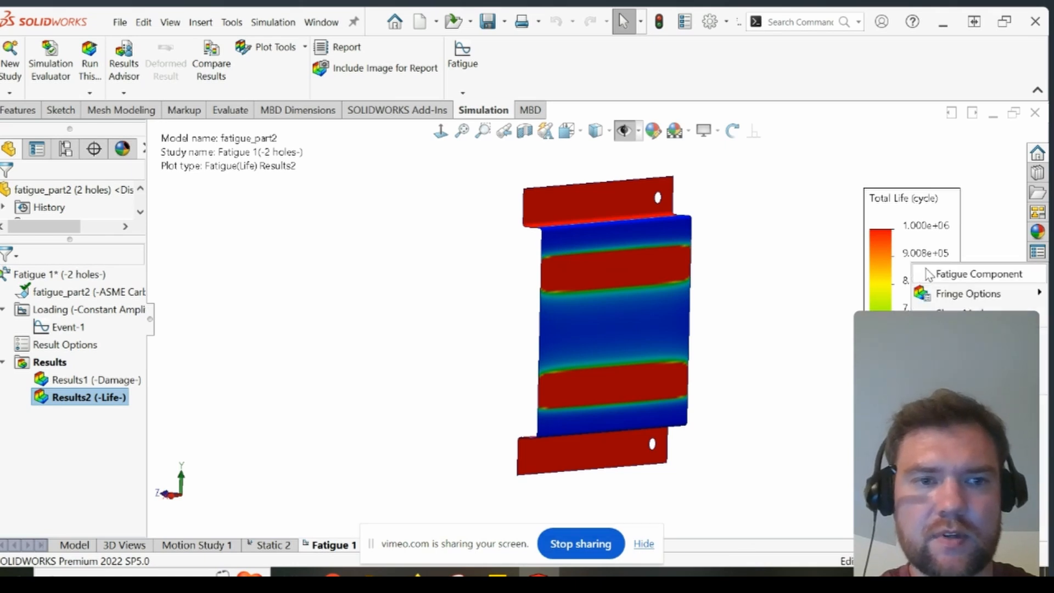
{"action": "left_click", "coordinate": [966, 293]}
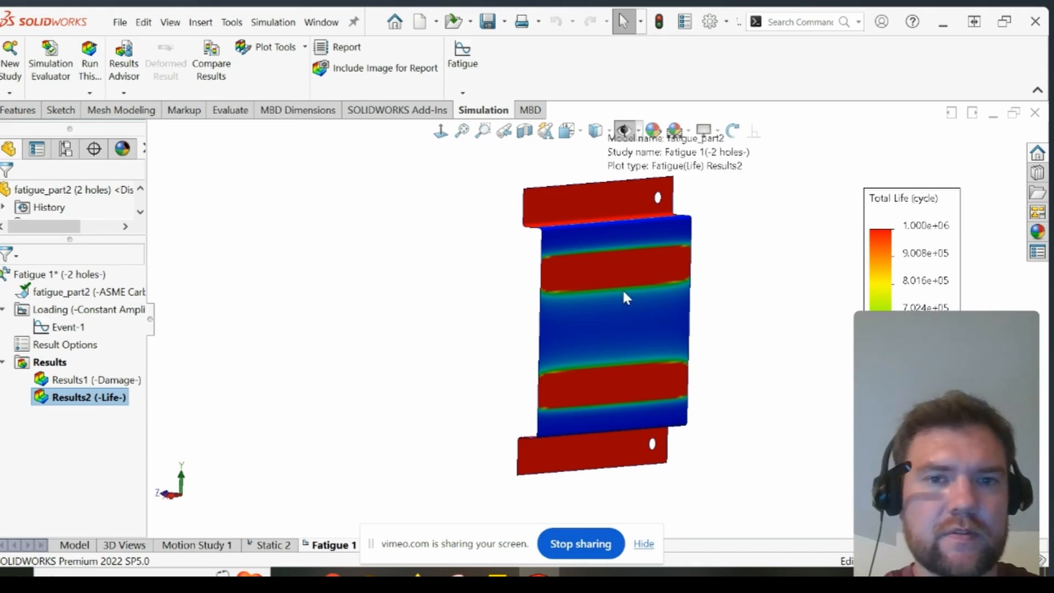
{"action": "mouse_move", "coordinate": [685, 235]}
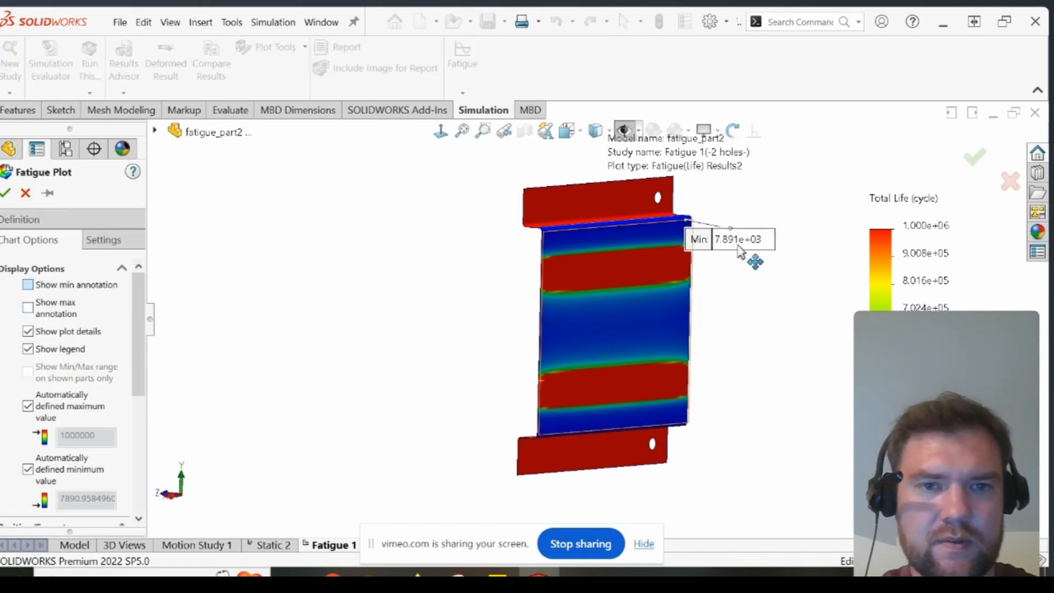
{"action": "mouse_move", "coordinate": [808, 287]}
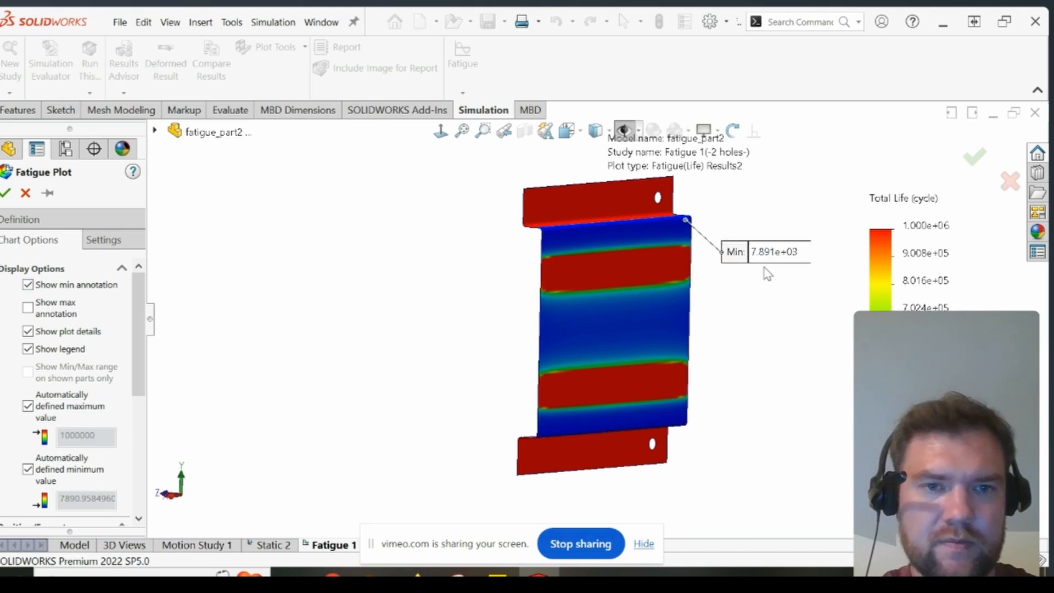
{"action": "mouse_move", "coordinate": [763, 269]}
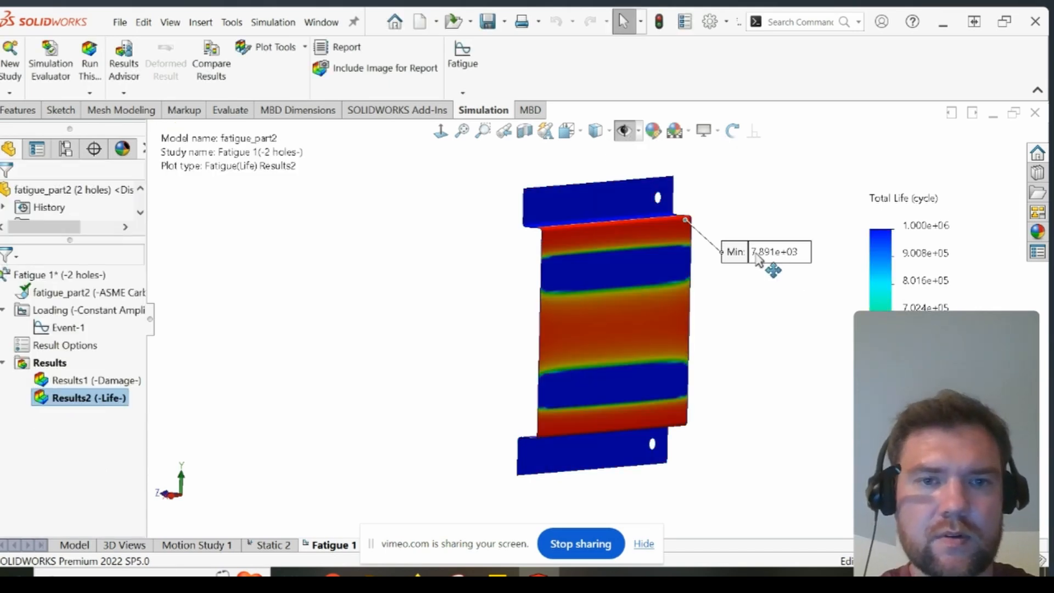
{"action": "mouse_move", "coordinate": [458, 298]}
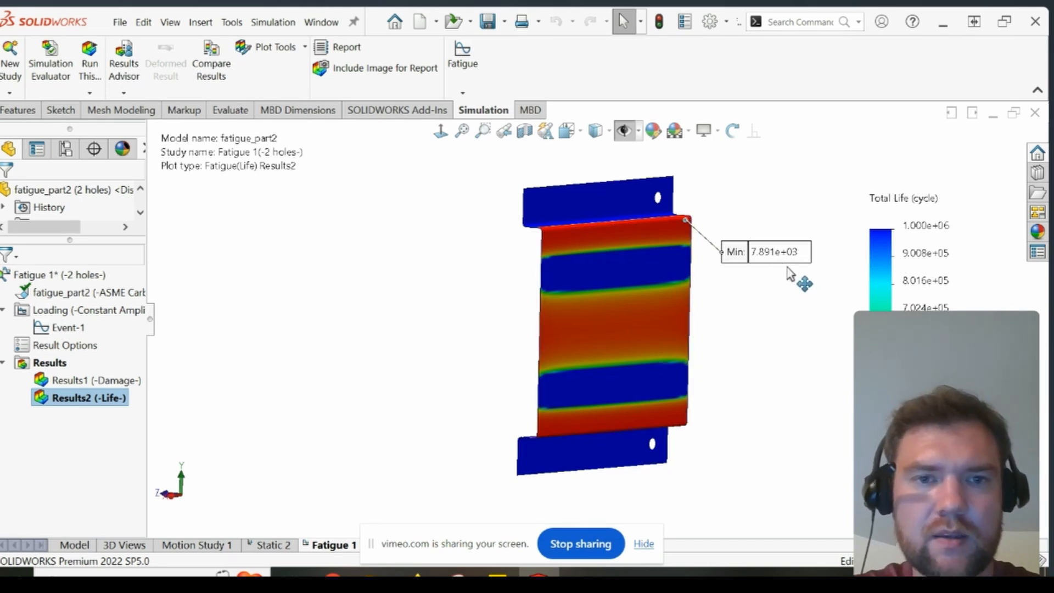
{"action": "mouse_move", "coordinate": [508, 289]}
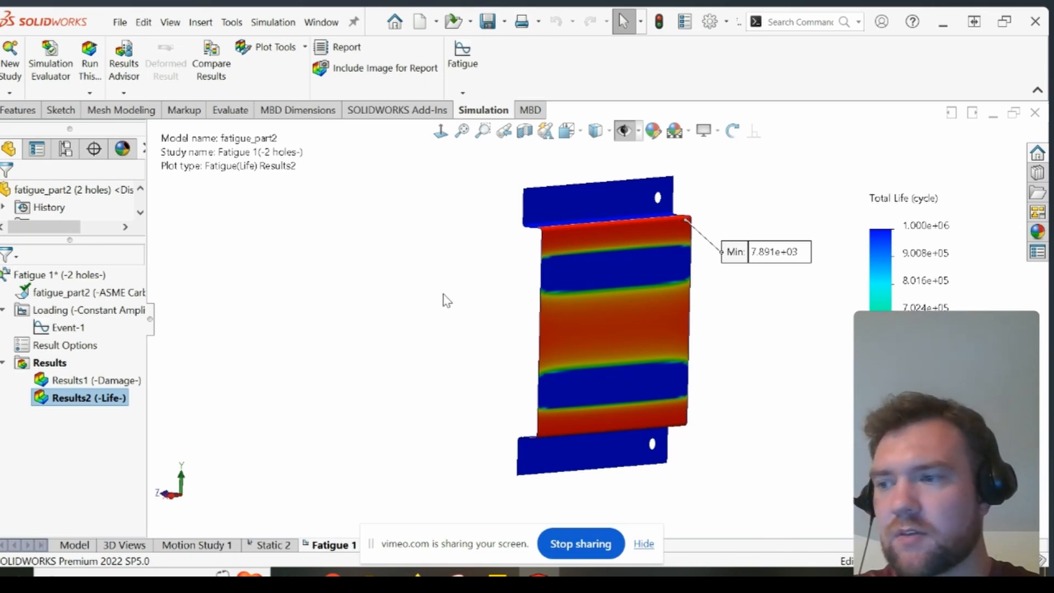
{"action": "mouse_move", "coordinate": [422, 282]}
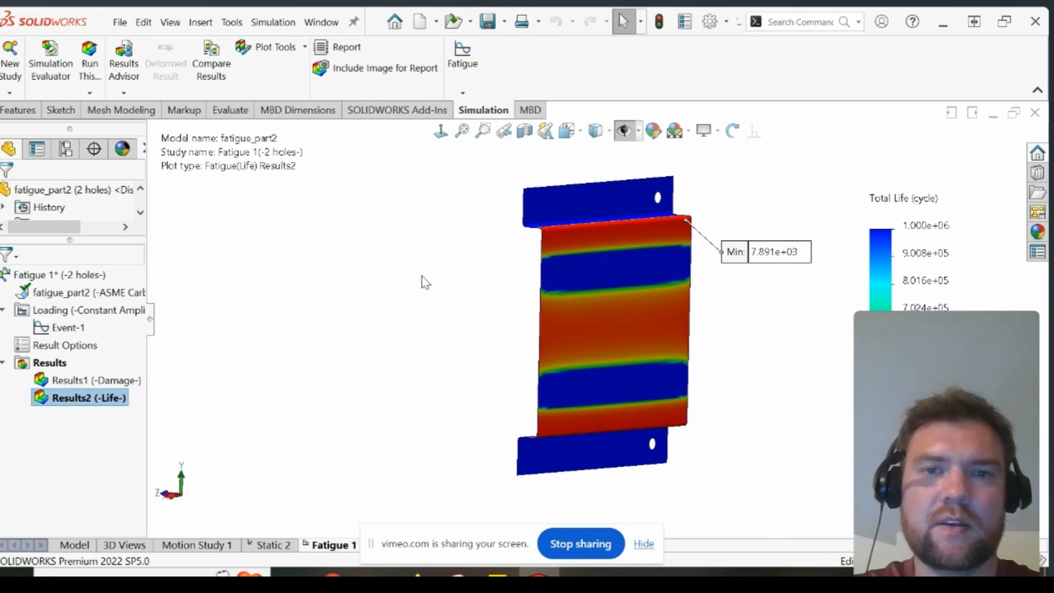
{"action": "mouse_move", "coordinate": [410, 295]}
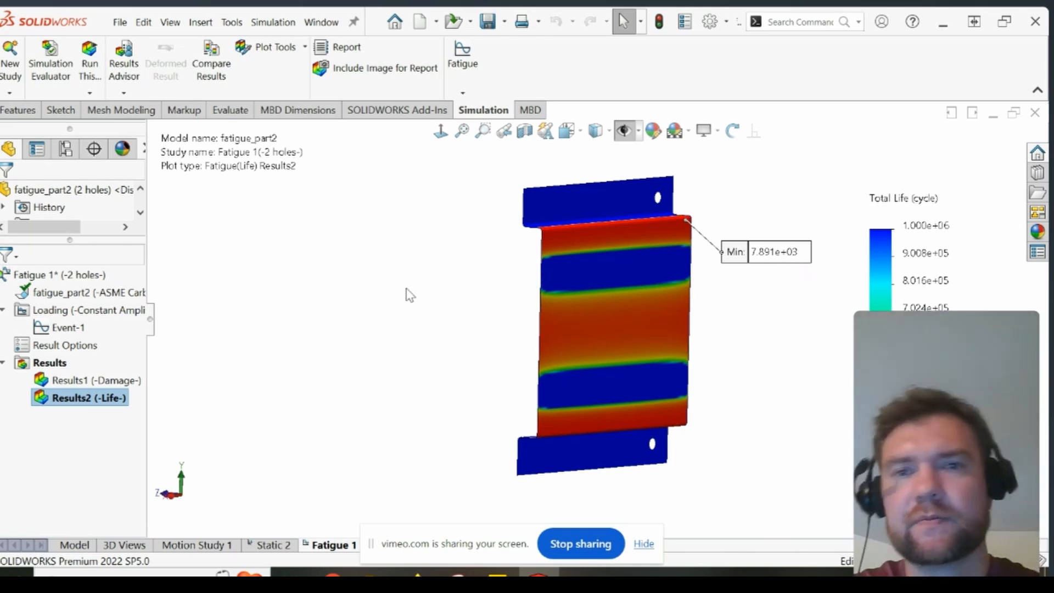